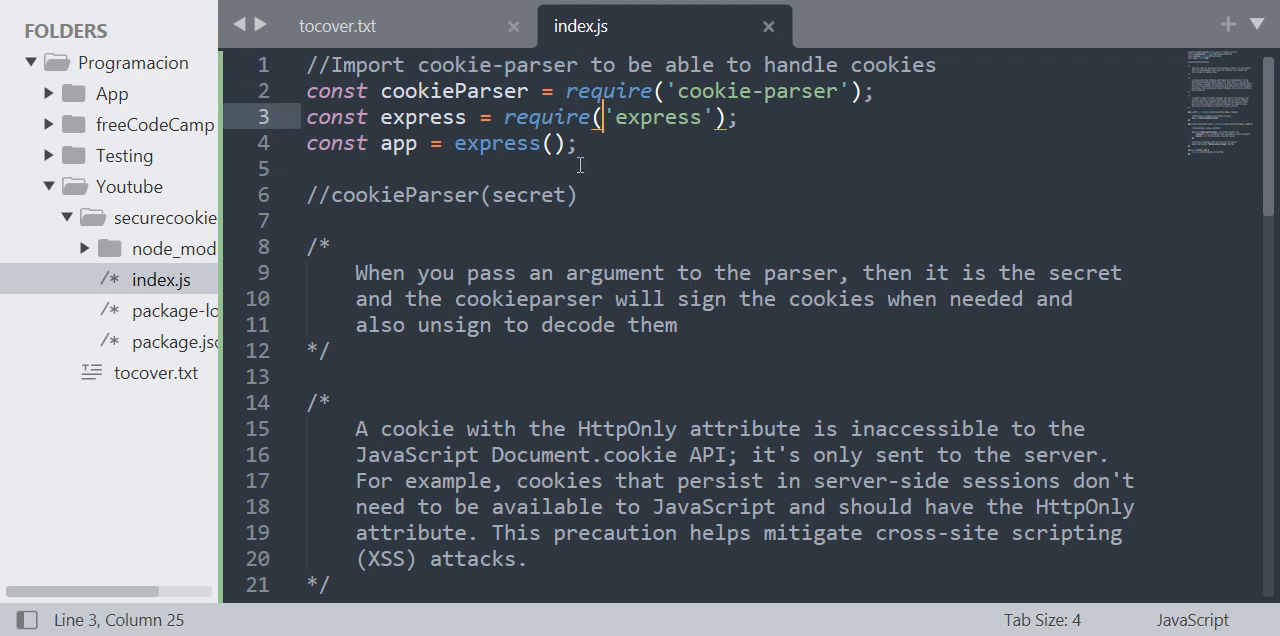
# Highlight cookieParser and its secret argument on line 6 while explaining the parser
pyautogui.scroll(-3)
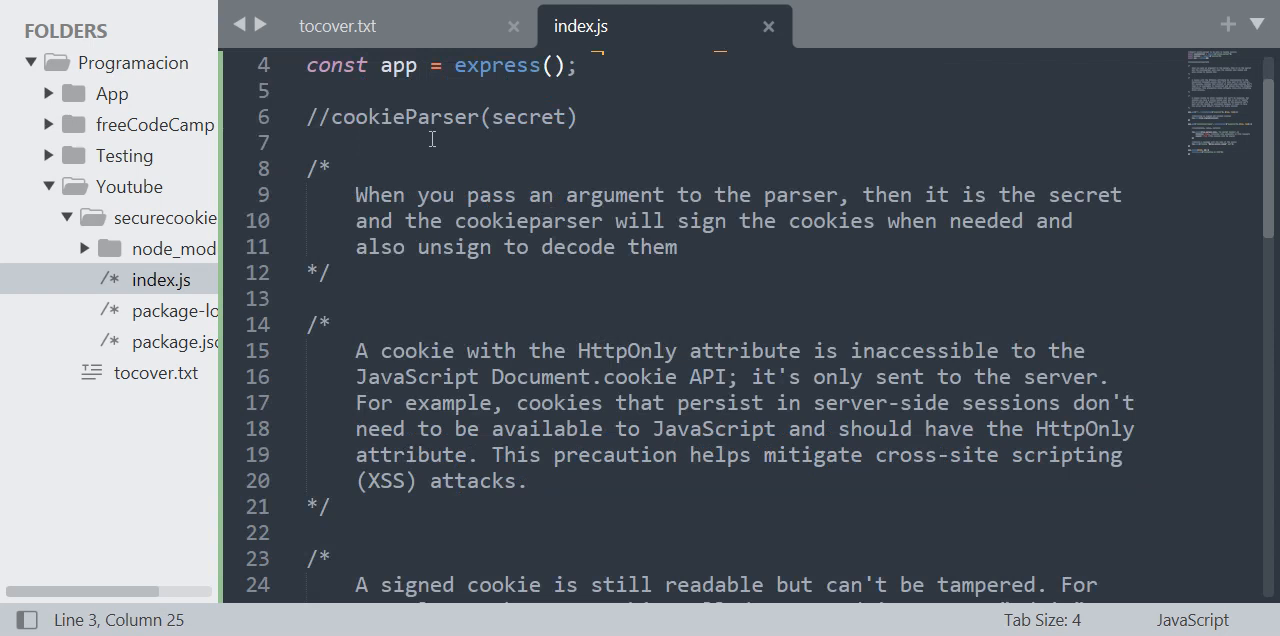
pyautogui.doubleClick(404, 116)
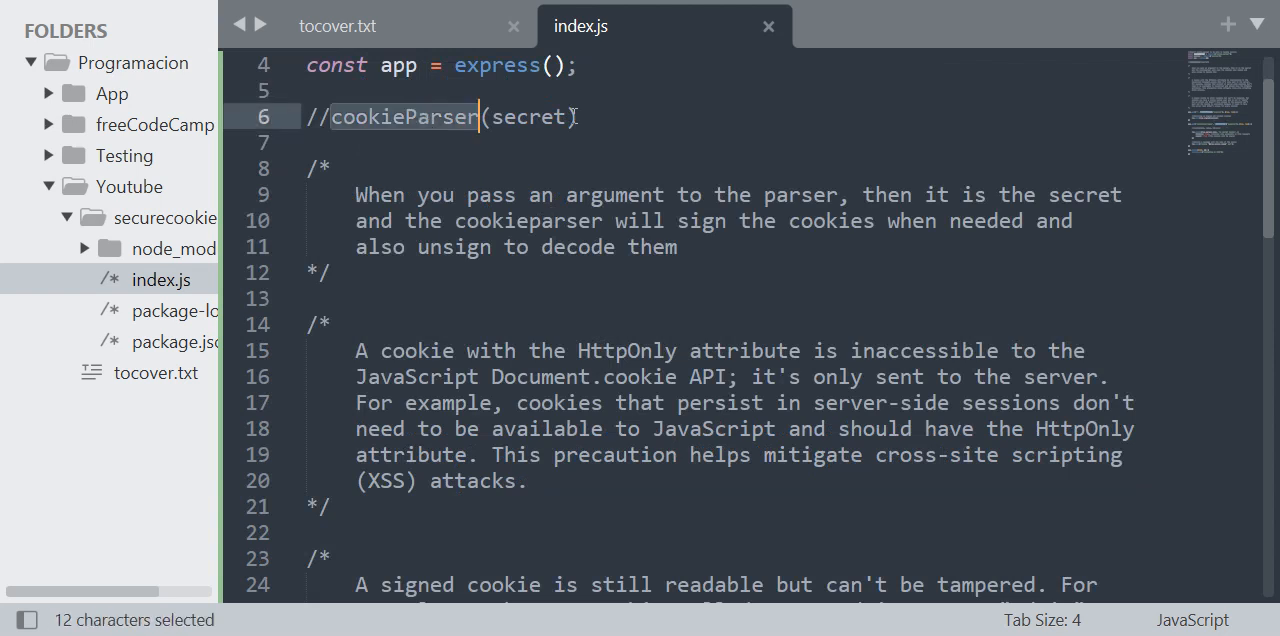
pyautogui.doubleClick(529, 116)
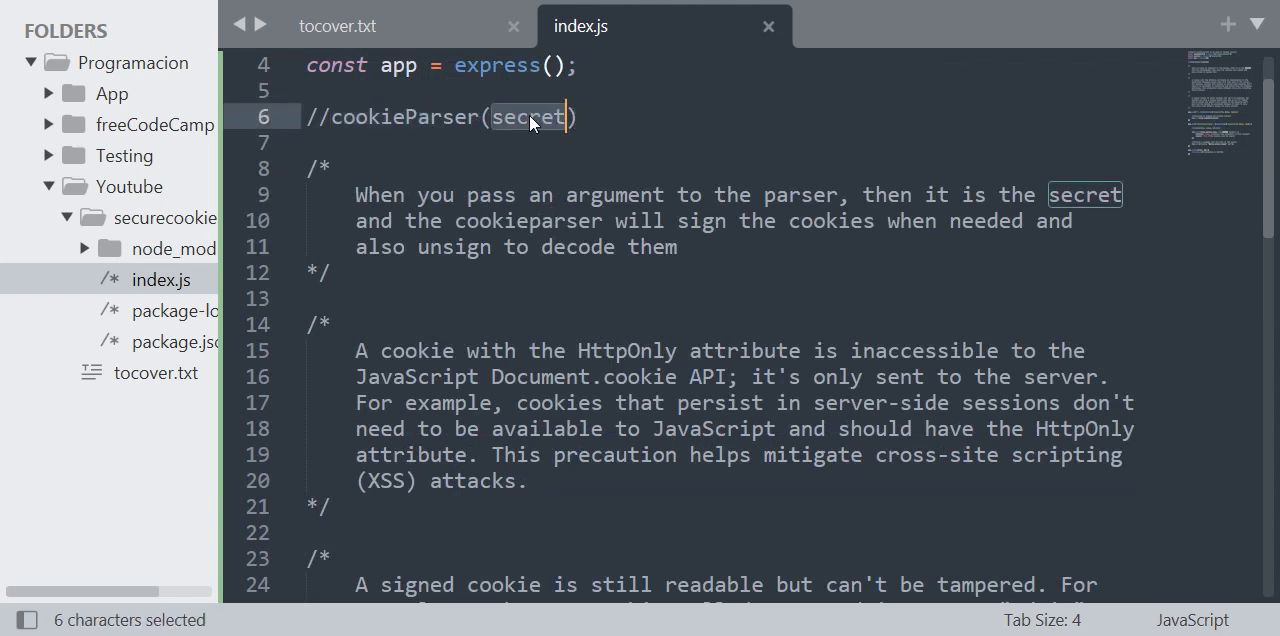
pyautogui.click(578, 116)
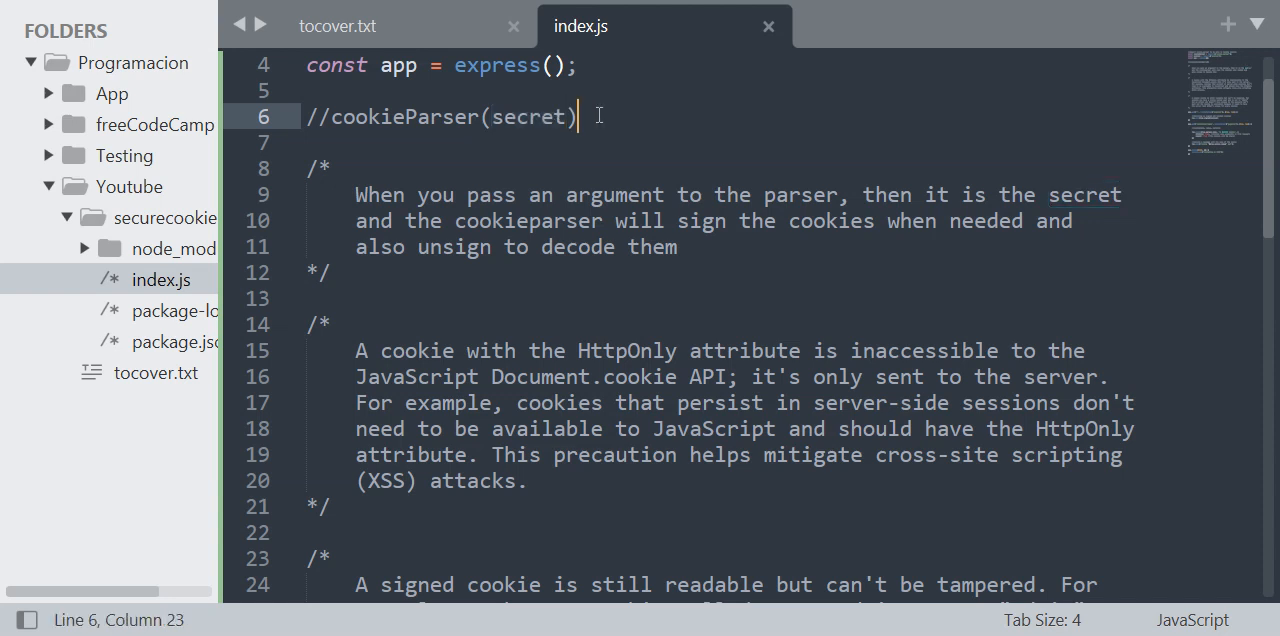
pyautogui.doubleClick(525, 116)
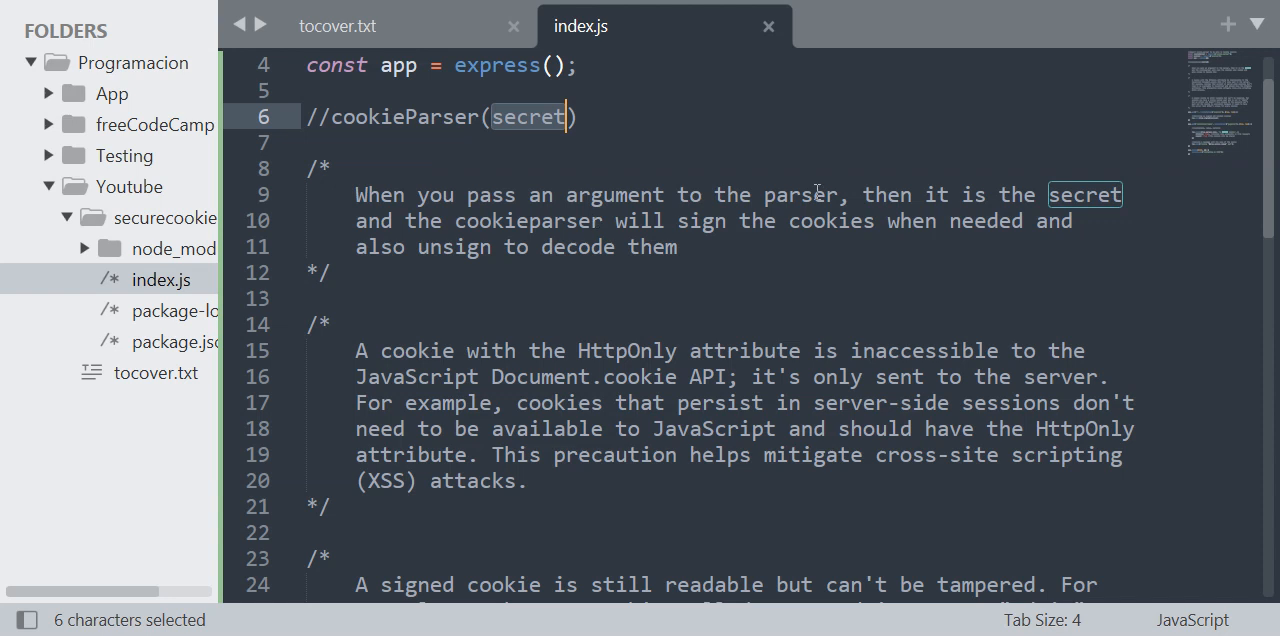
pyautogui.moveTo(388, 230)
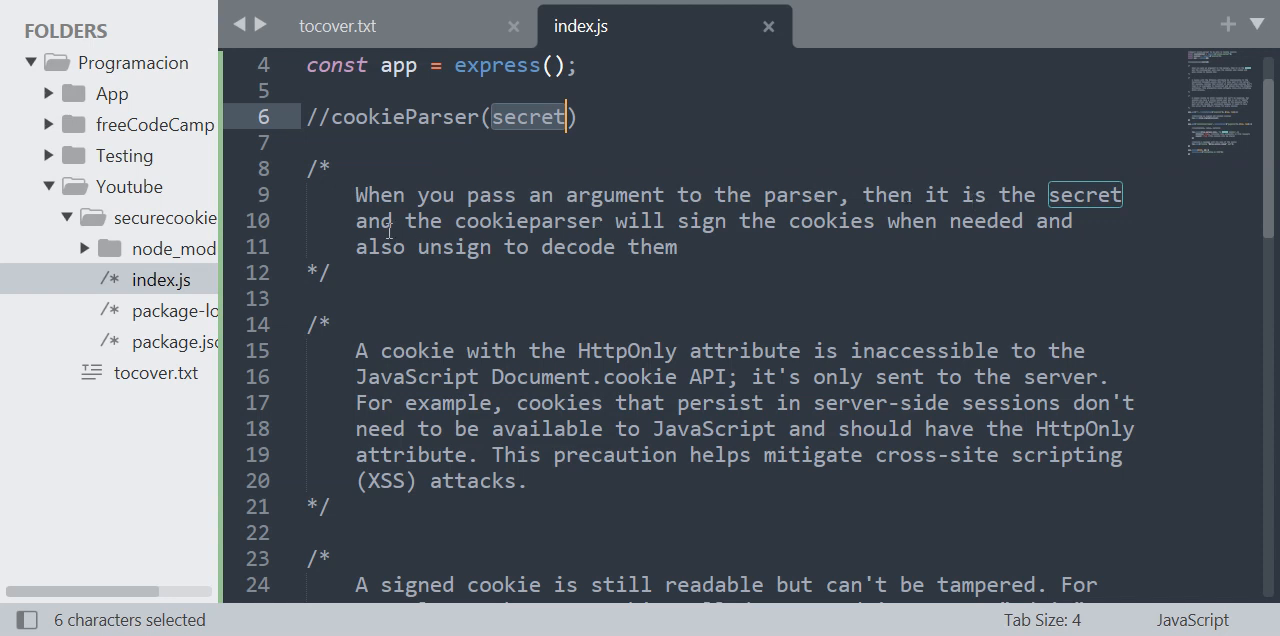
pyautogui.moveTo(601, 226)
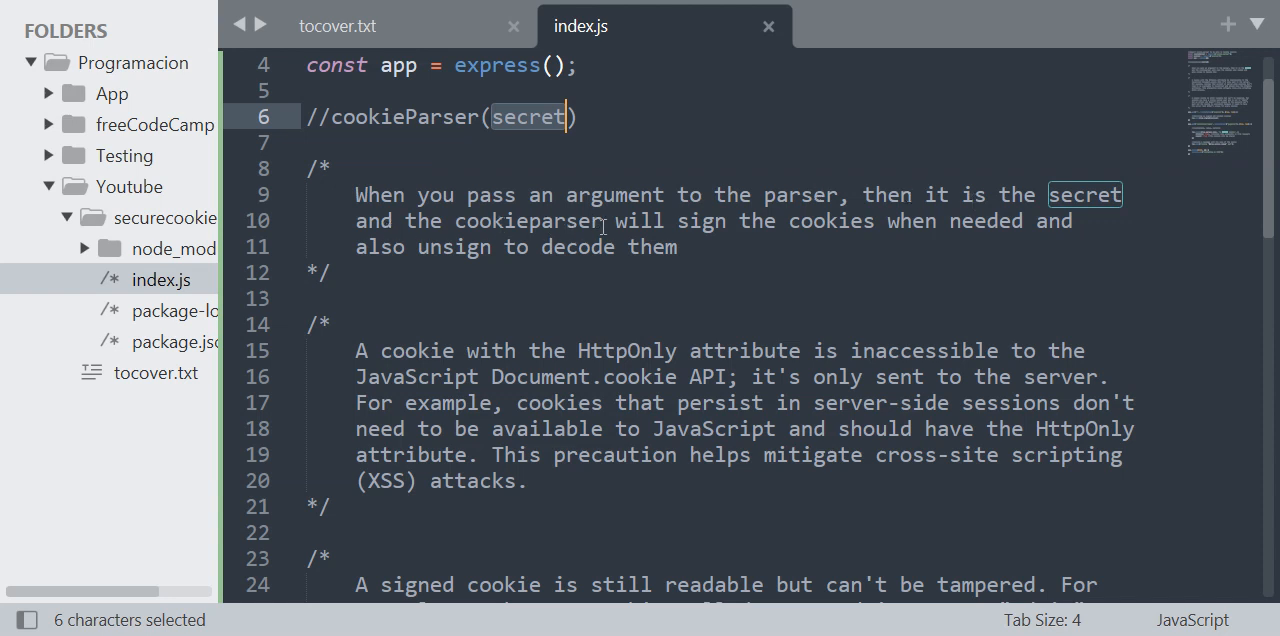
pyautogui.moveTo(863, 243)
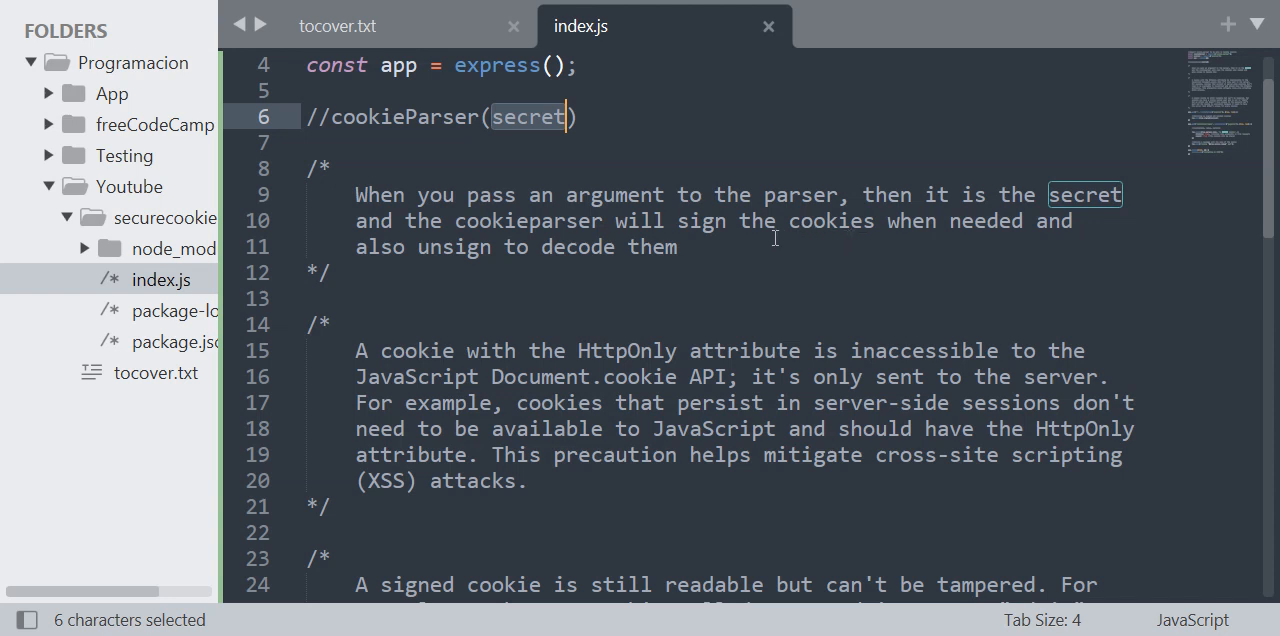
# Append '- MDN' after the XSS sentence in the HttpOnly comment
pyautogui.scroll(-3)
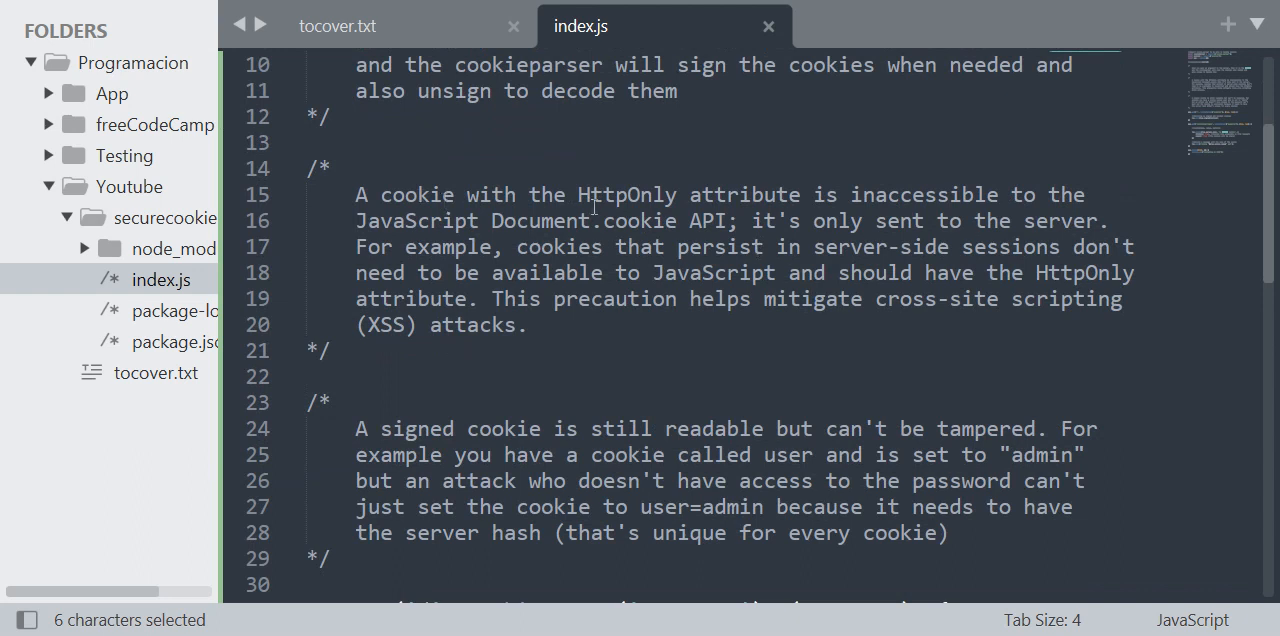
pyautogui.moveTo(729, 219)
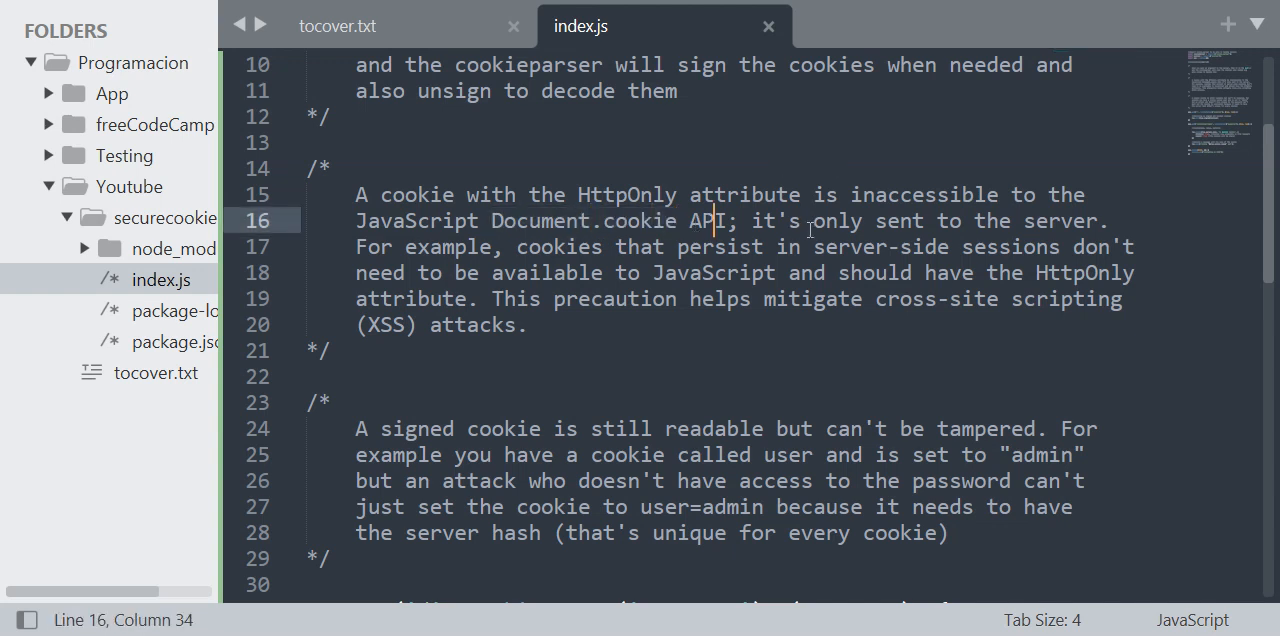
pyautogui.moveTo(770, 263)
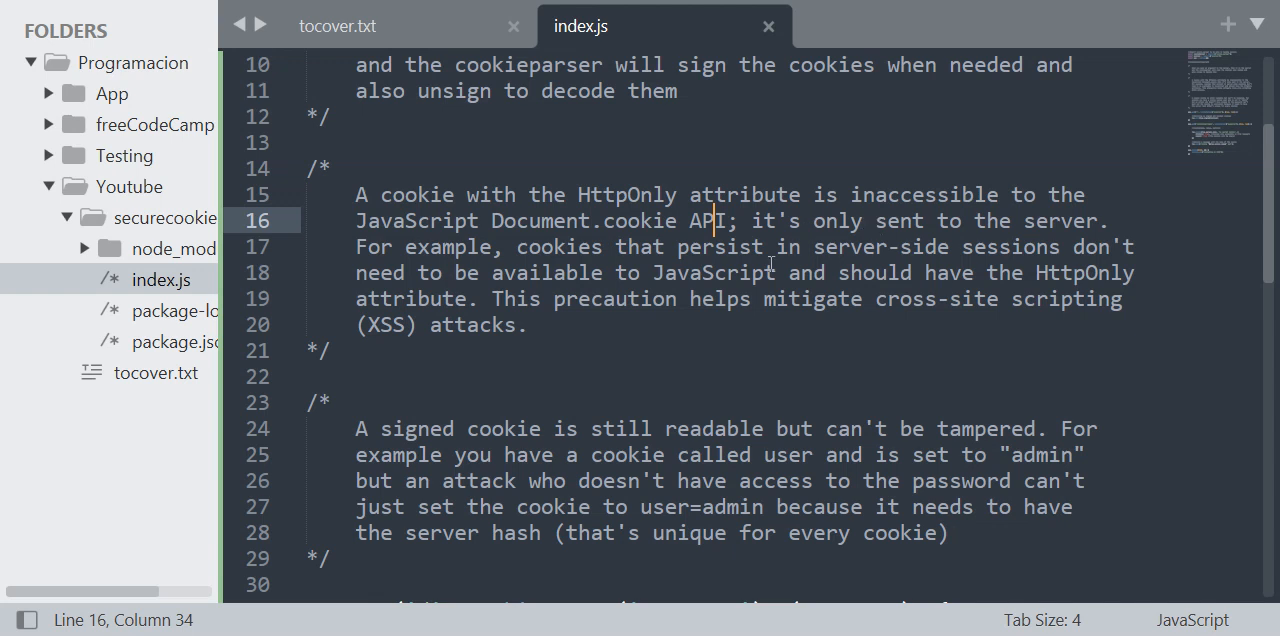
pyautogui.moveTo(707, 339)
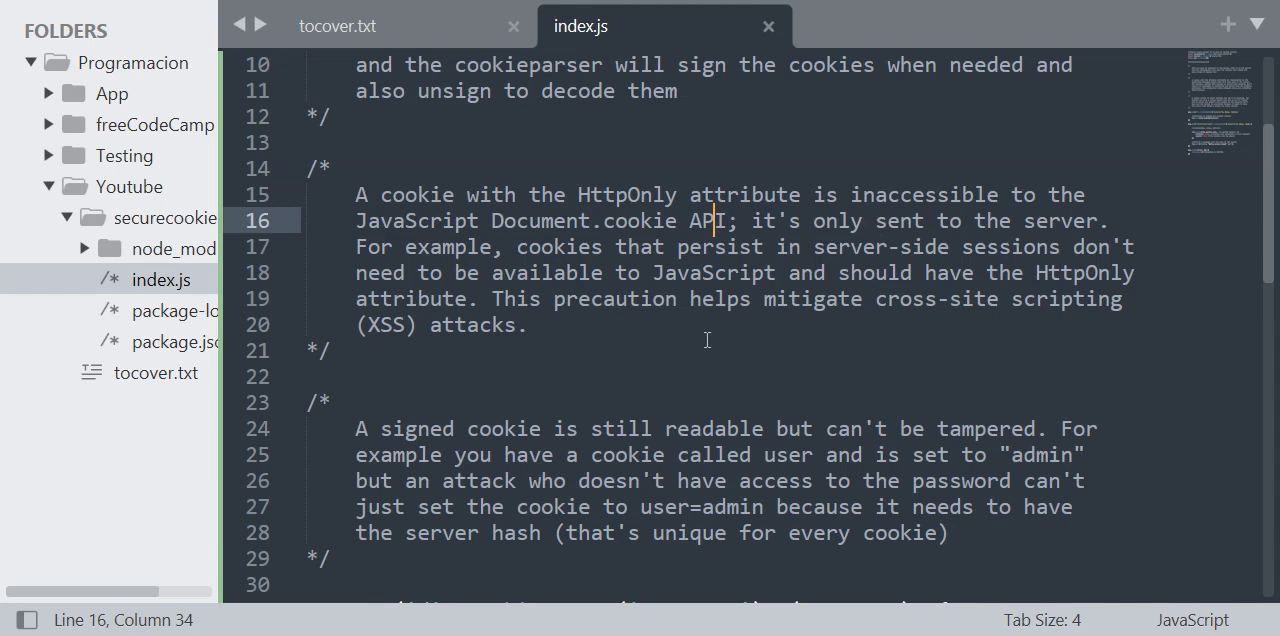
pyautogui.moveTo(850, 318)
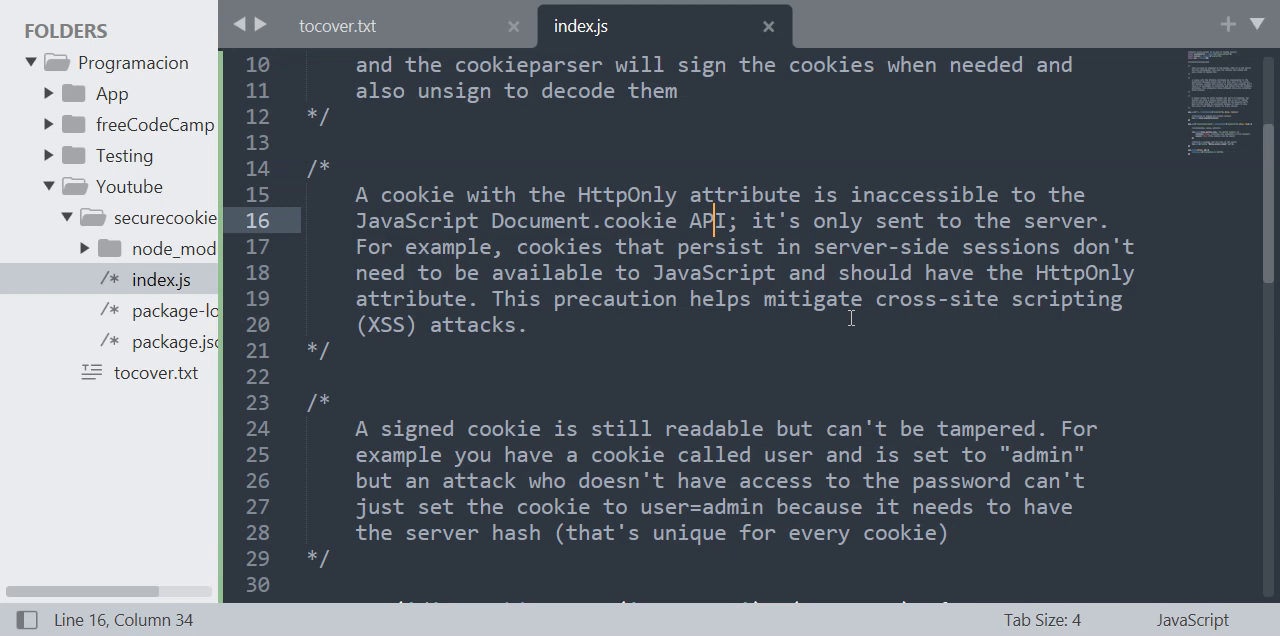
pyautogui.click(528, 324)
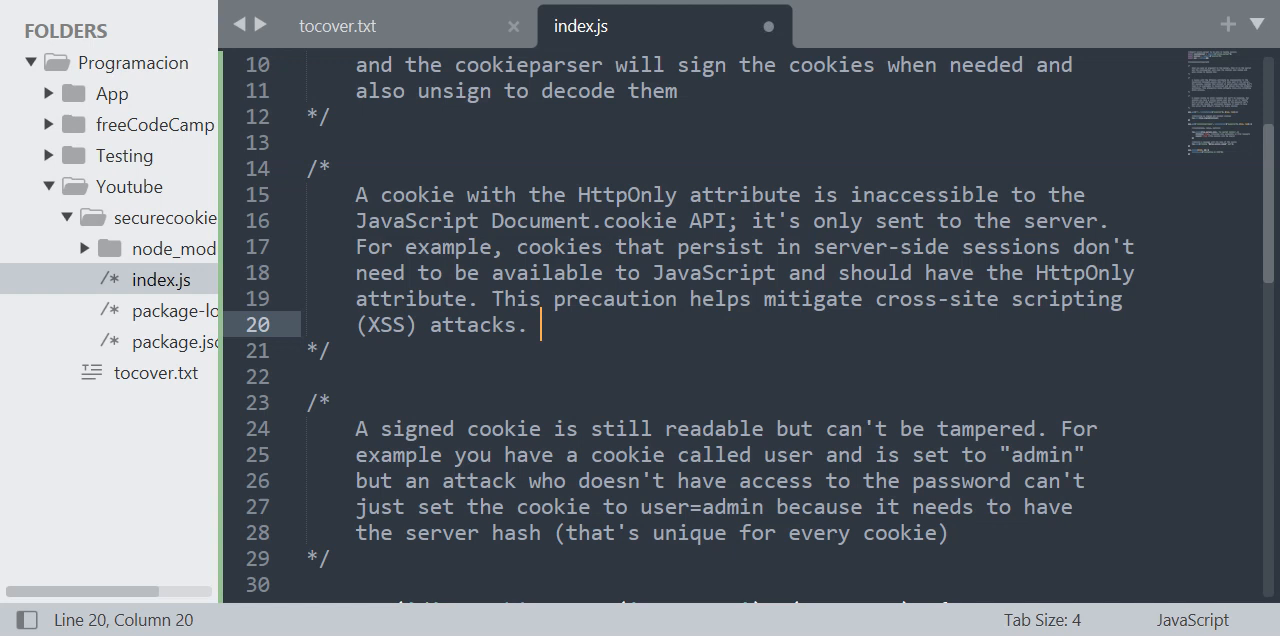
pyautogui.write('- MDN')
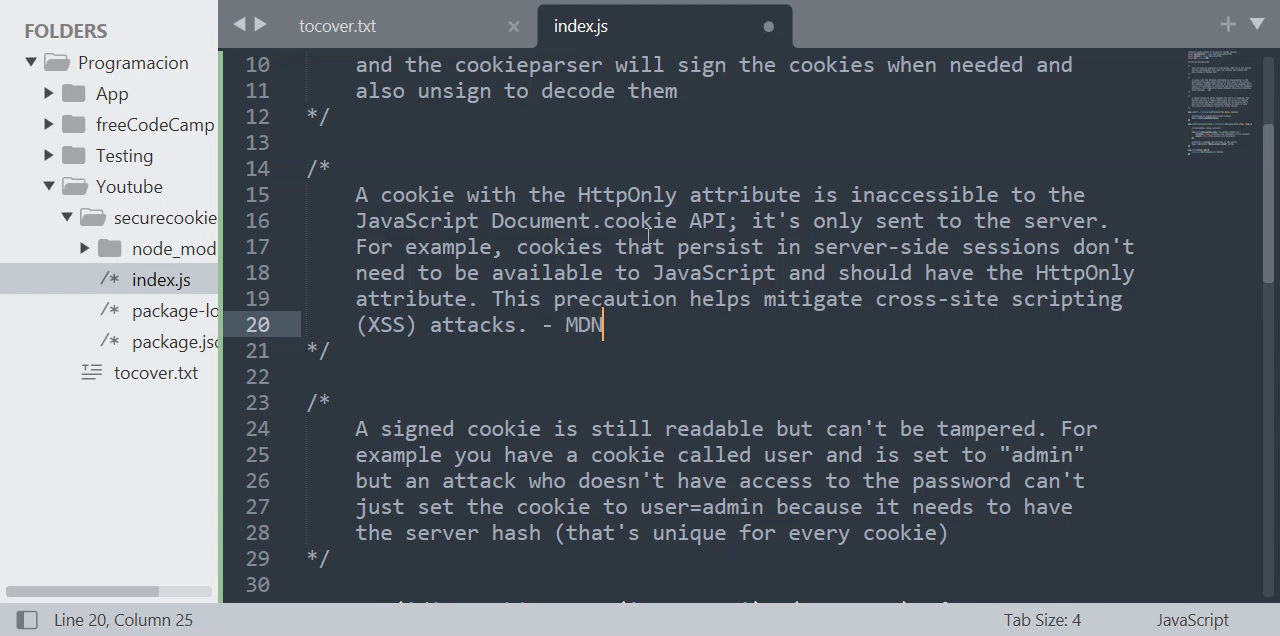
pyautogui.scroll(-3)
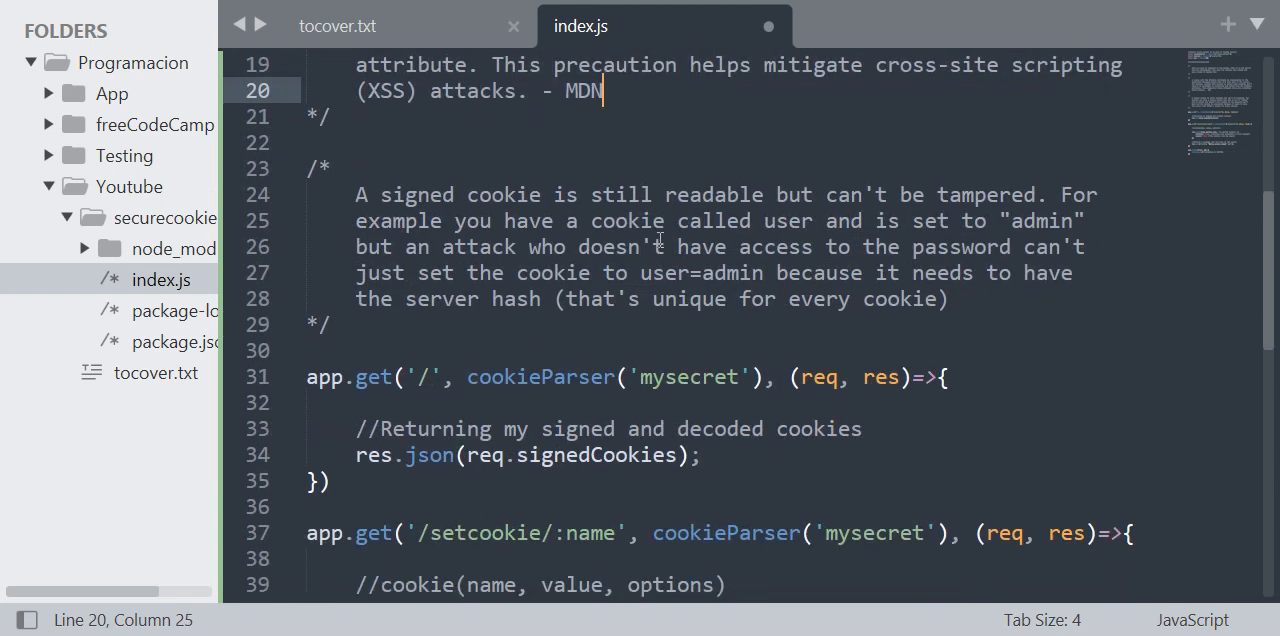
pyautogui.doubleClick(620, 194)
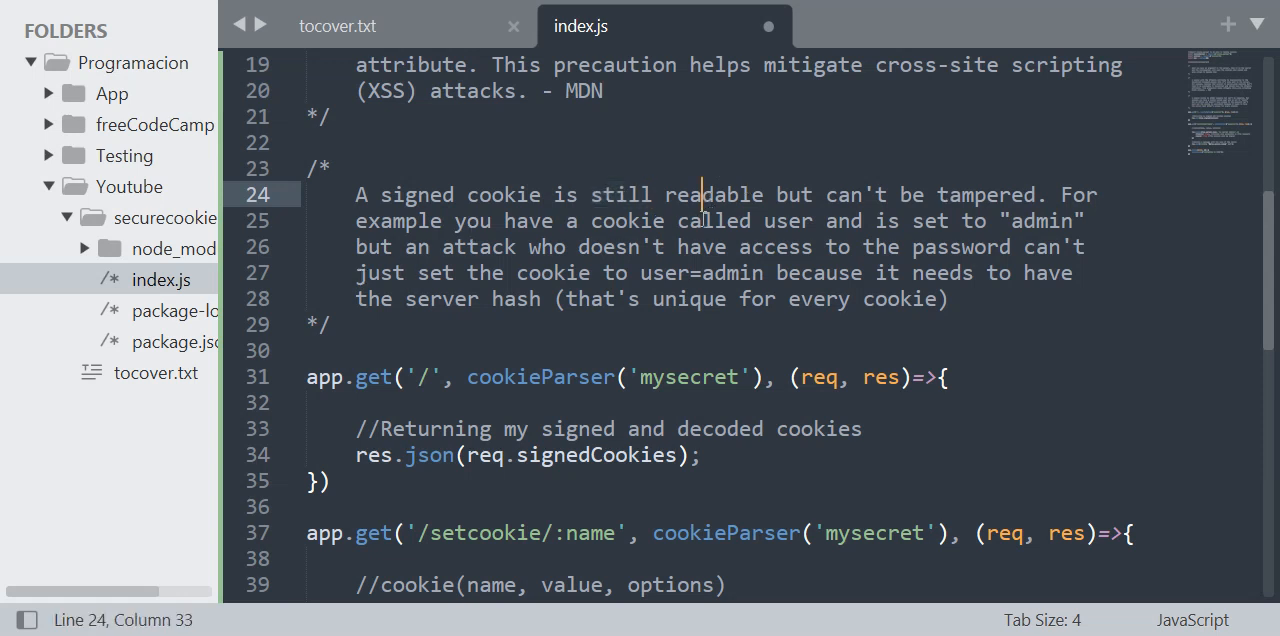
pyautogui.moveTo(1116, 247)
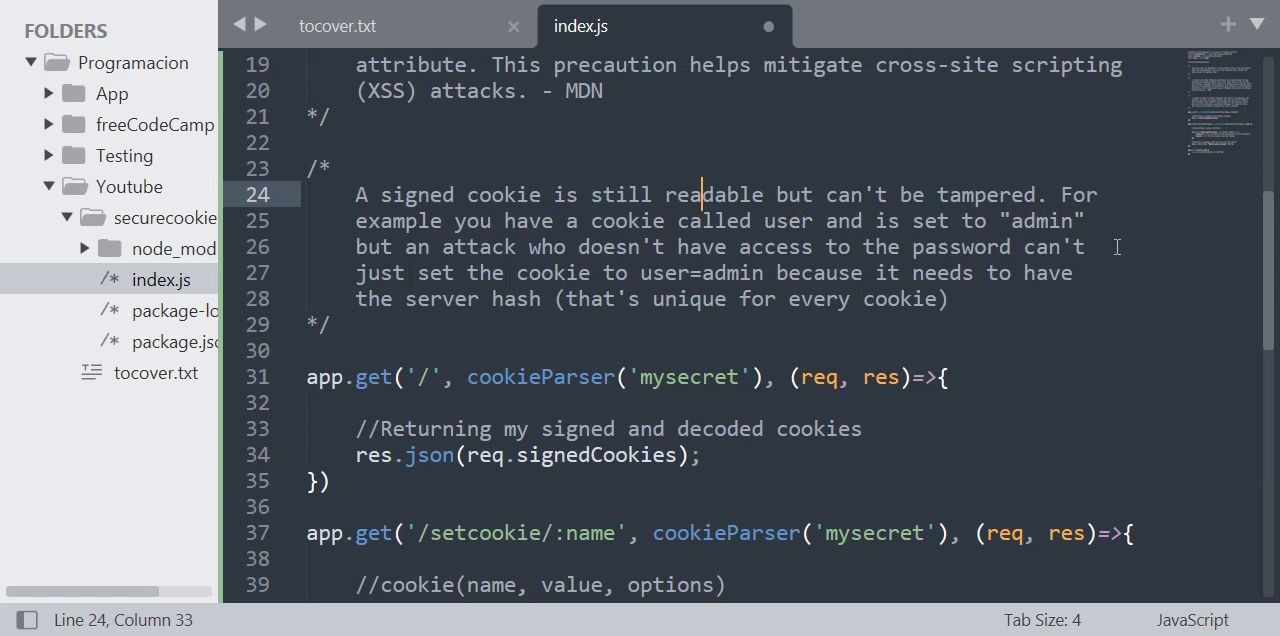
pyautogui.moveTo(560, 270)
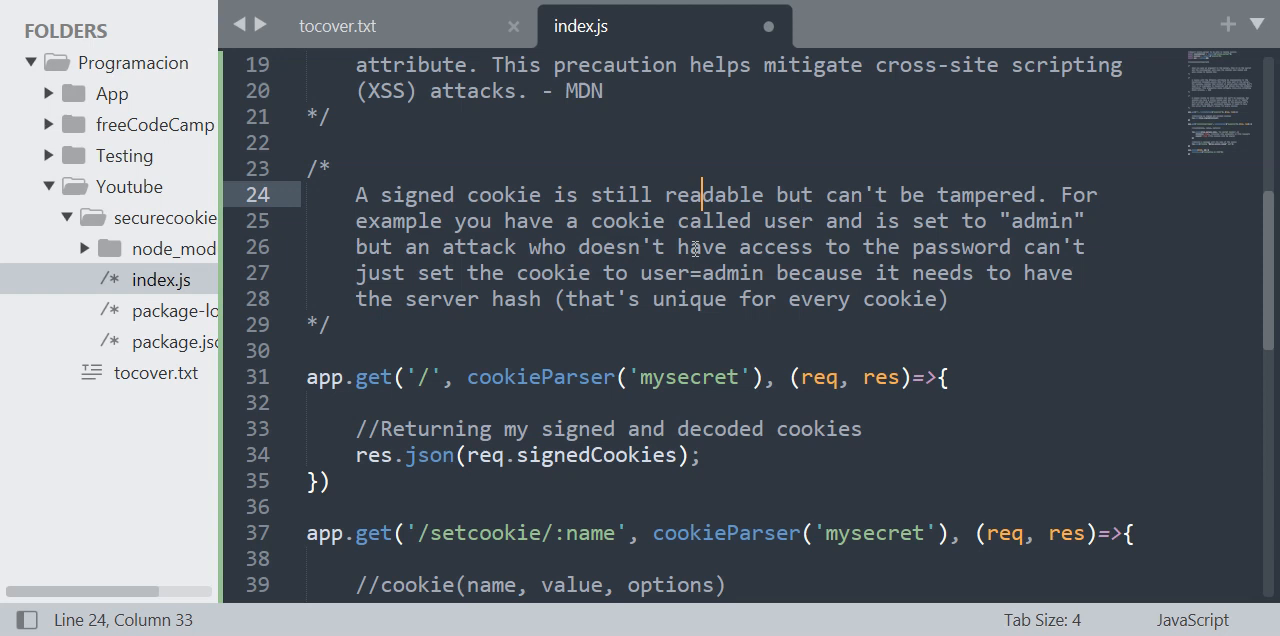
pyautogui.moveTo(408, 297)
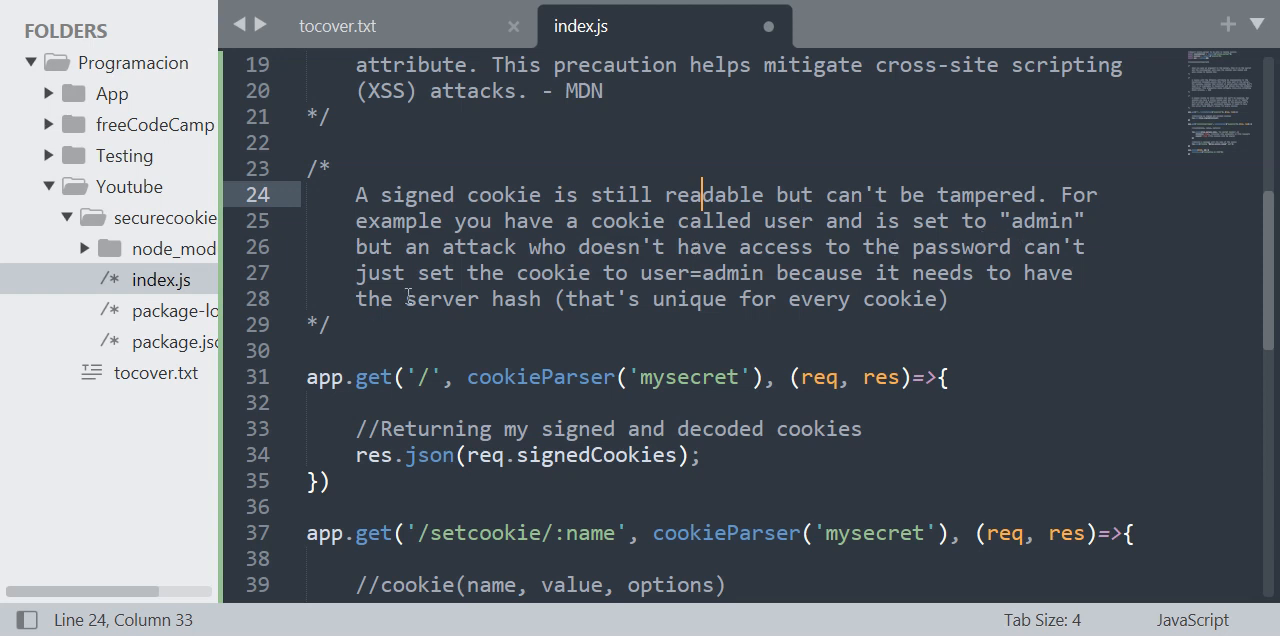
pyautogui.doubleClick(663, 272)
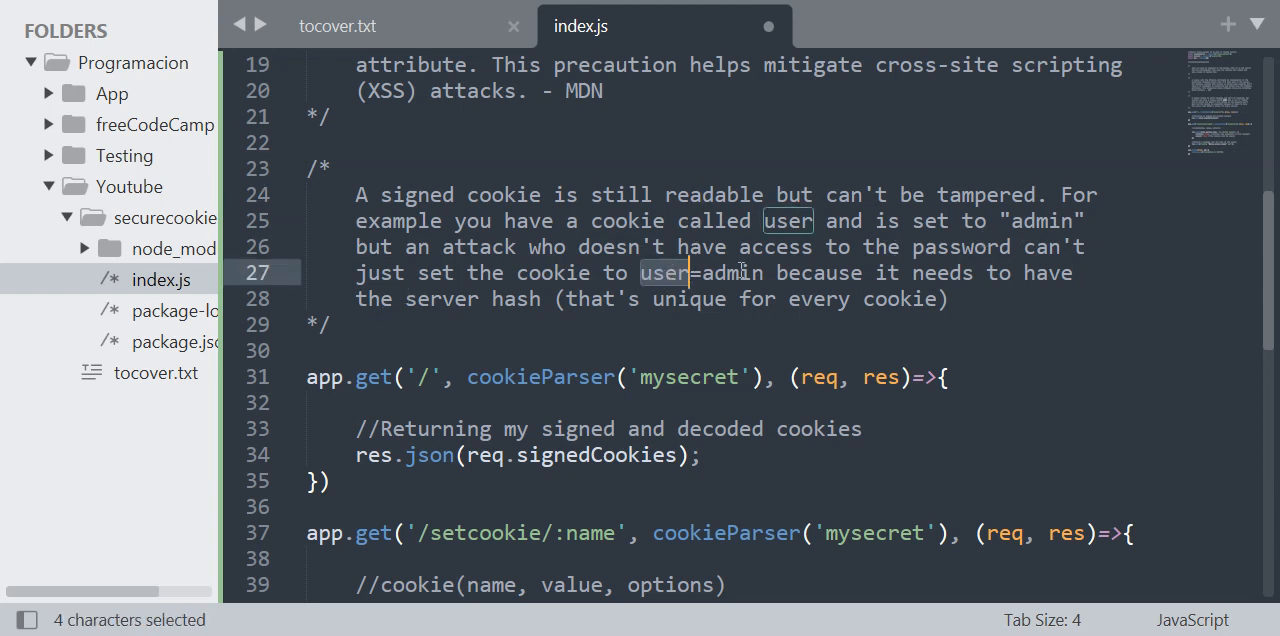
pyautogui.doubleClick(731, 272)
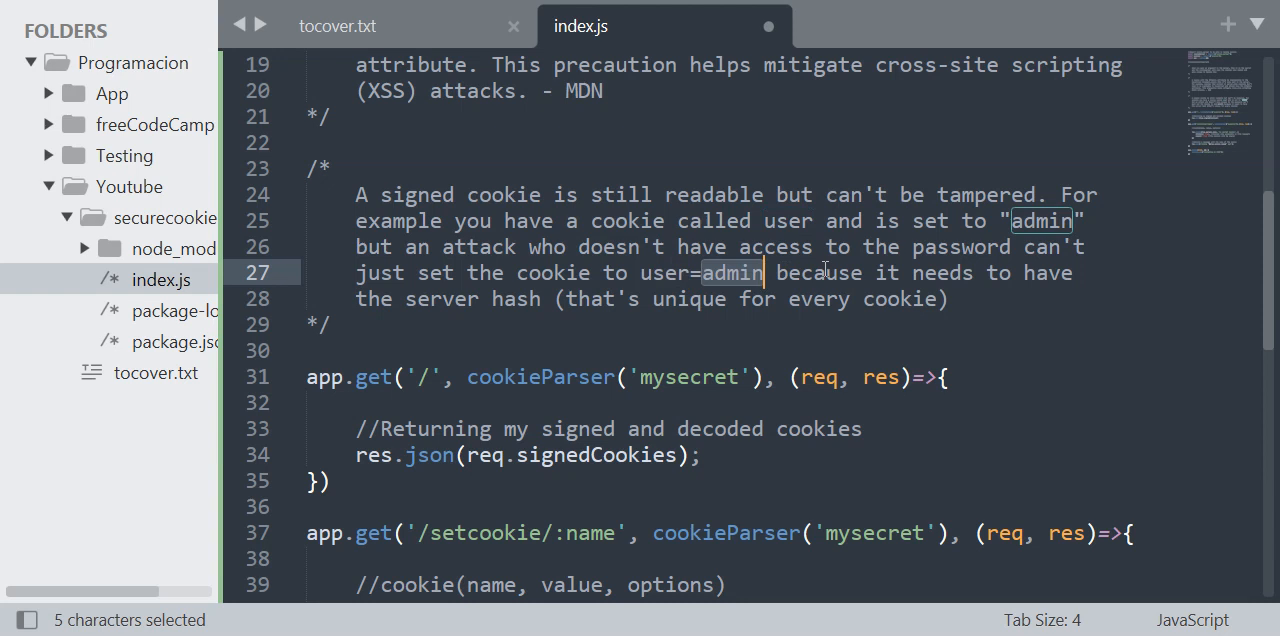
pyautogui.doubleClick(817, 272)
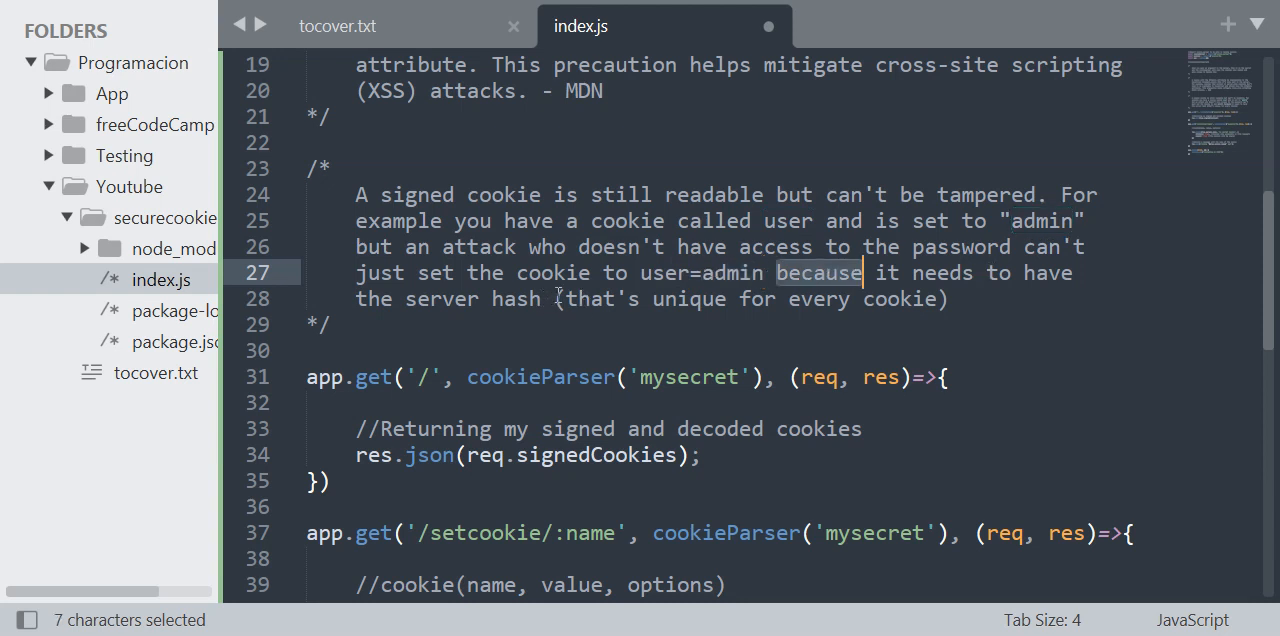
pyautogui.moveTo(560, 298); pyautogui.dragTo(945, 298)
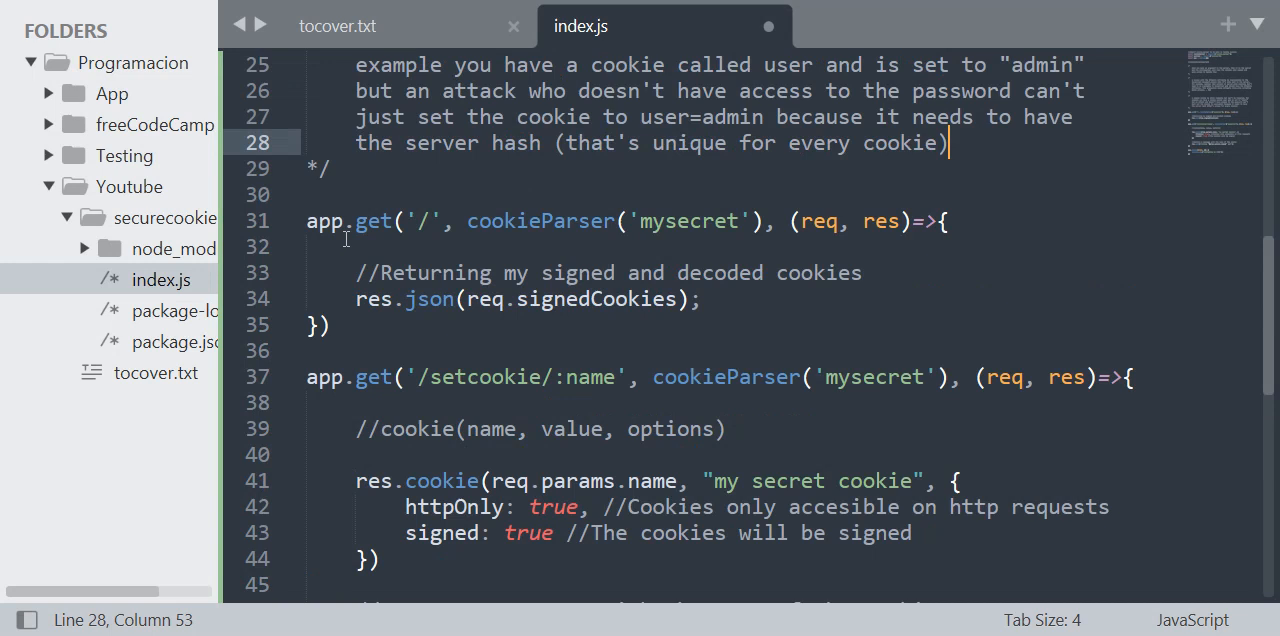
pyautogui.click(515, 221)
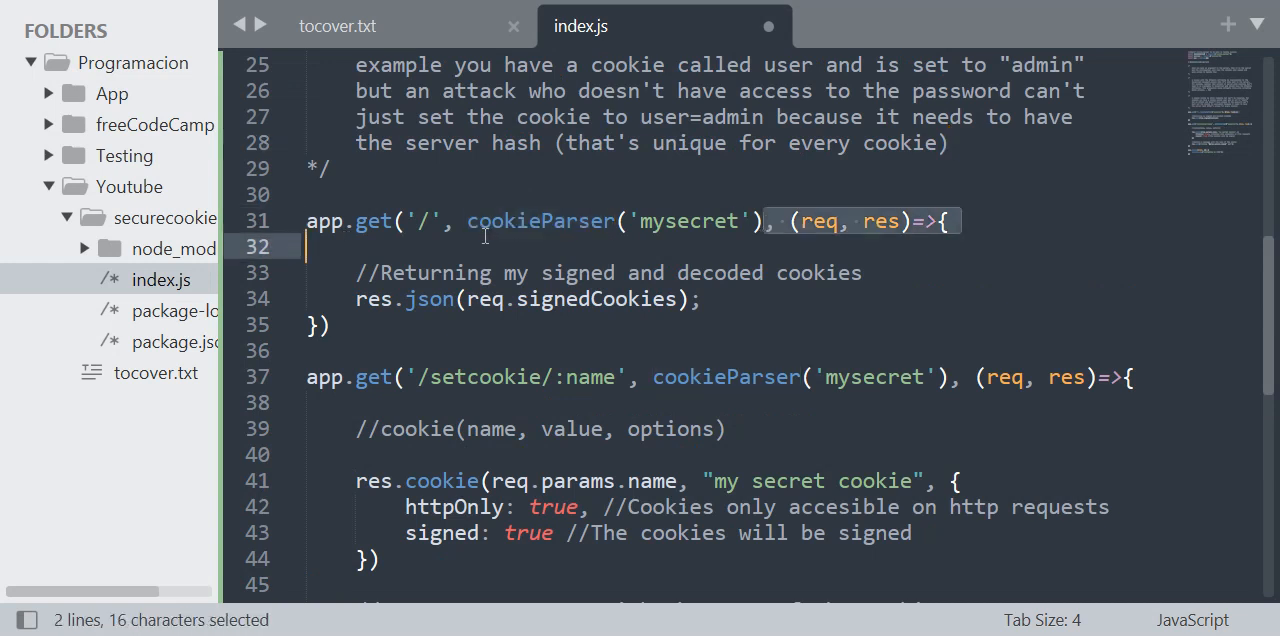
pyautogui.moveTo(466, 221); pyautogui.dragTo(763, 221)
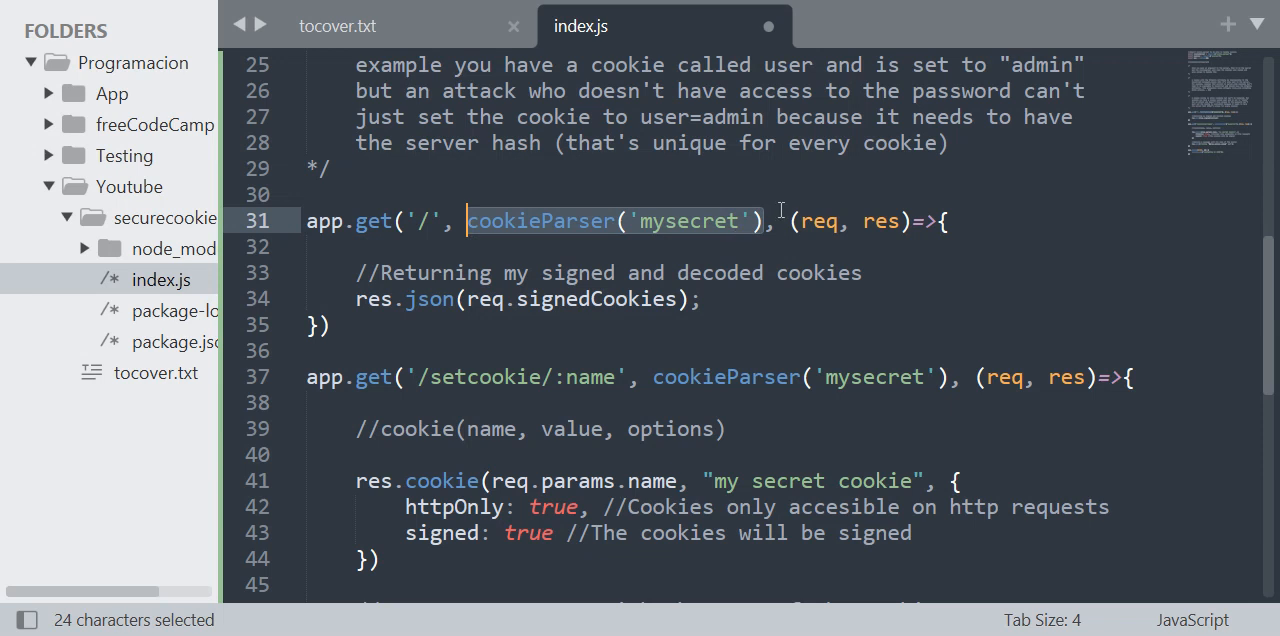
pyautogui.moveTo(739, 247)
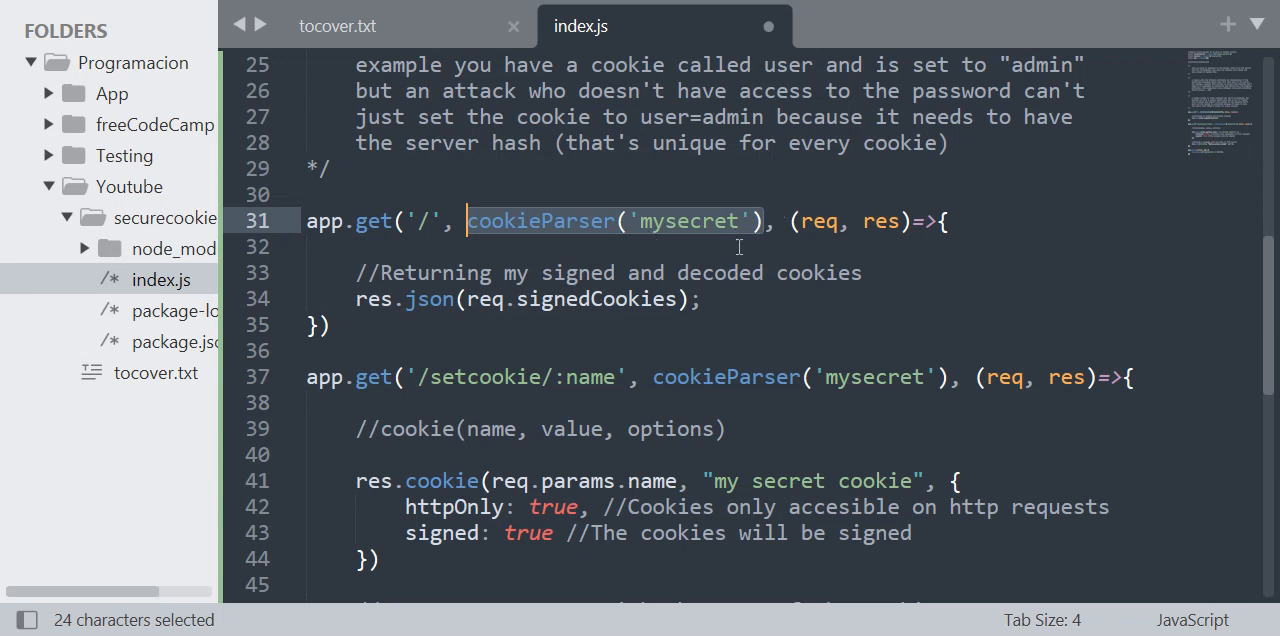
pyautogui.doubleClick(541, 221)
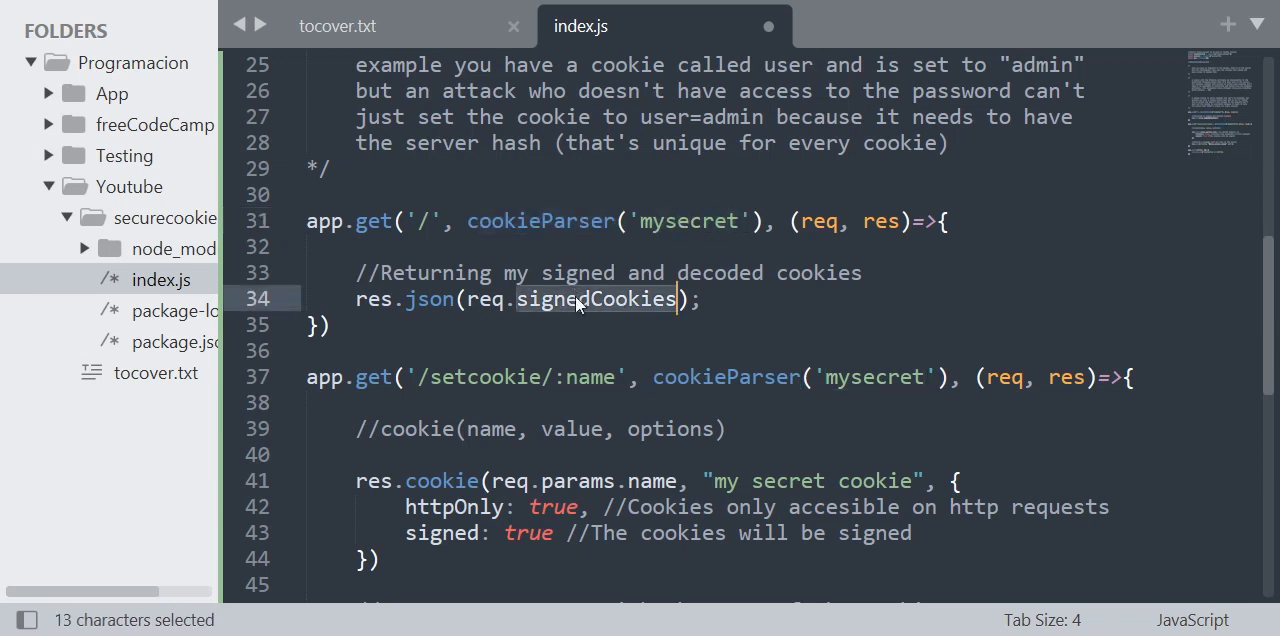
pyautogui.moveTo(797, 295)
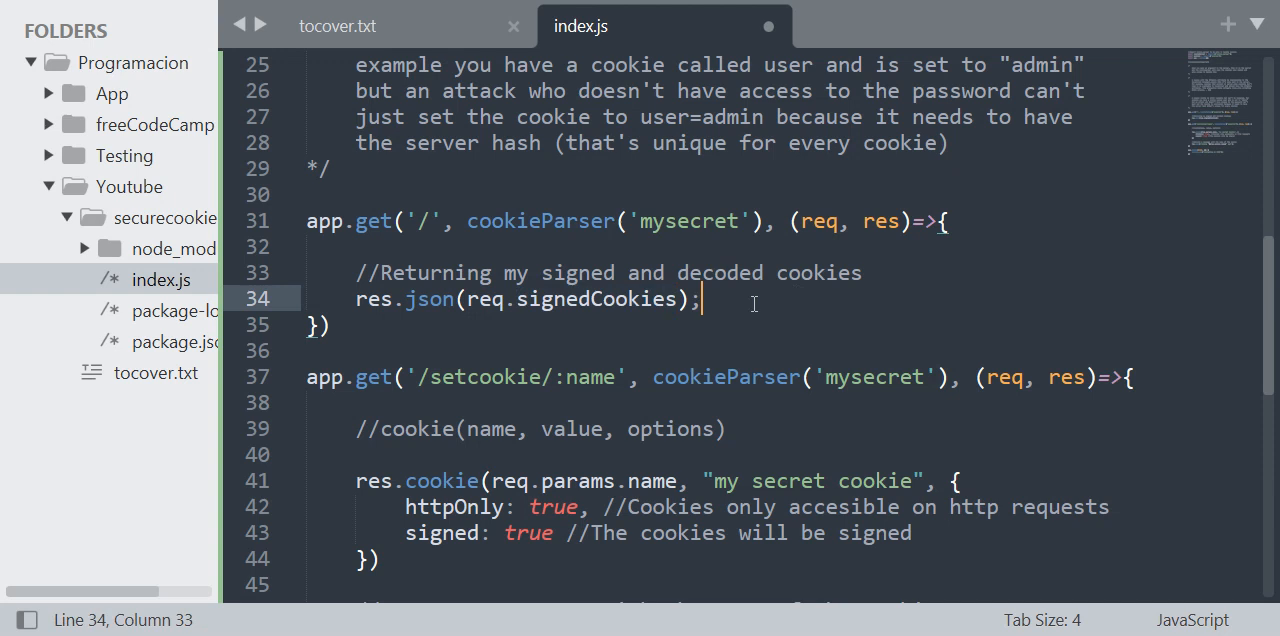
pyautogui.doubleClick(540, 221)
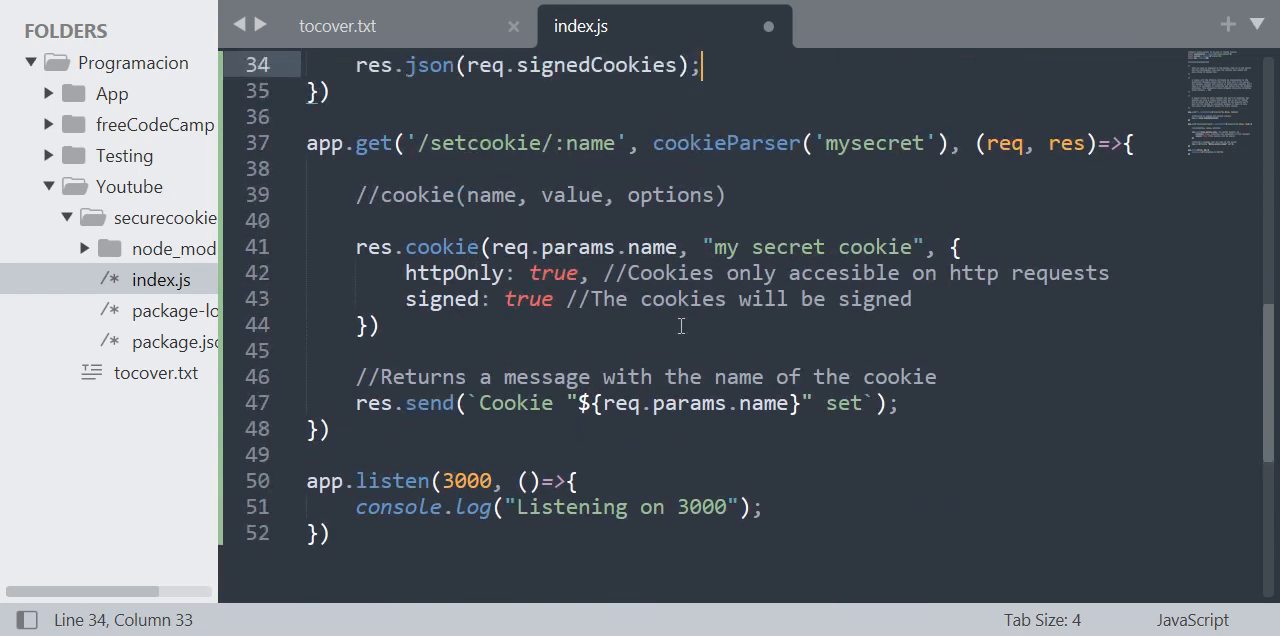
pyautogui.click(430, 143)
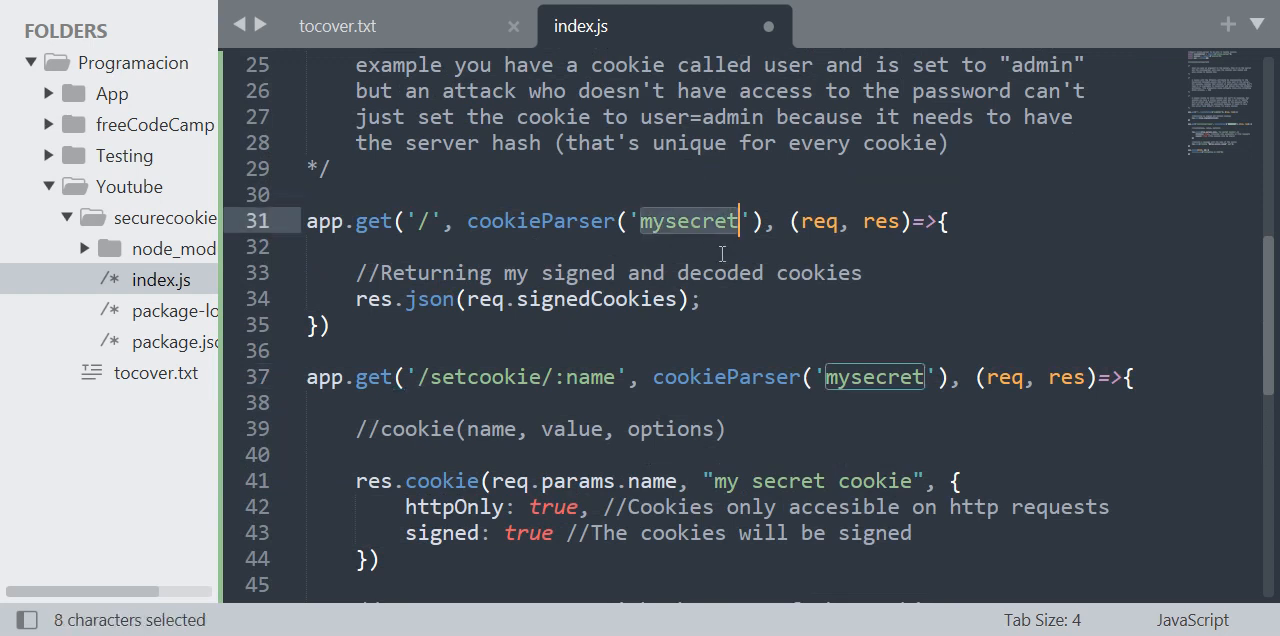
pyautogui.click(576, 221)
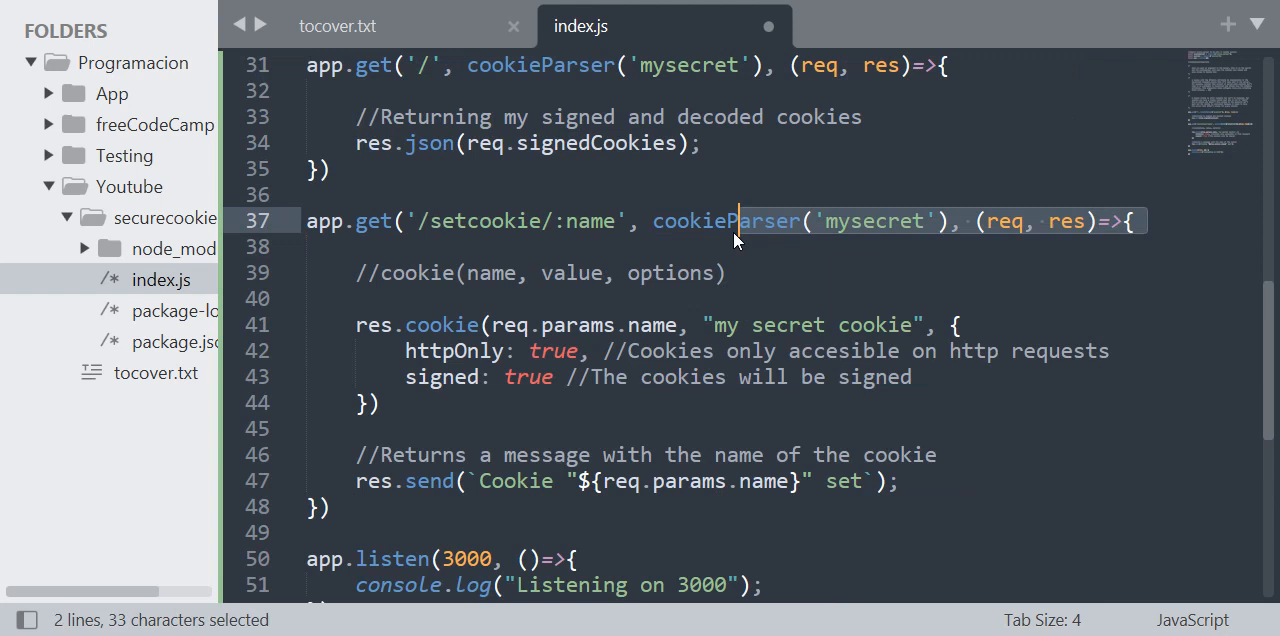
pyautogui.doubleClick(873, 221)
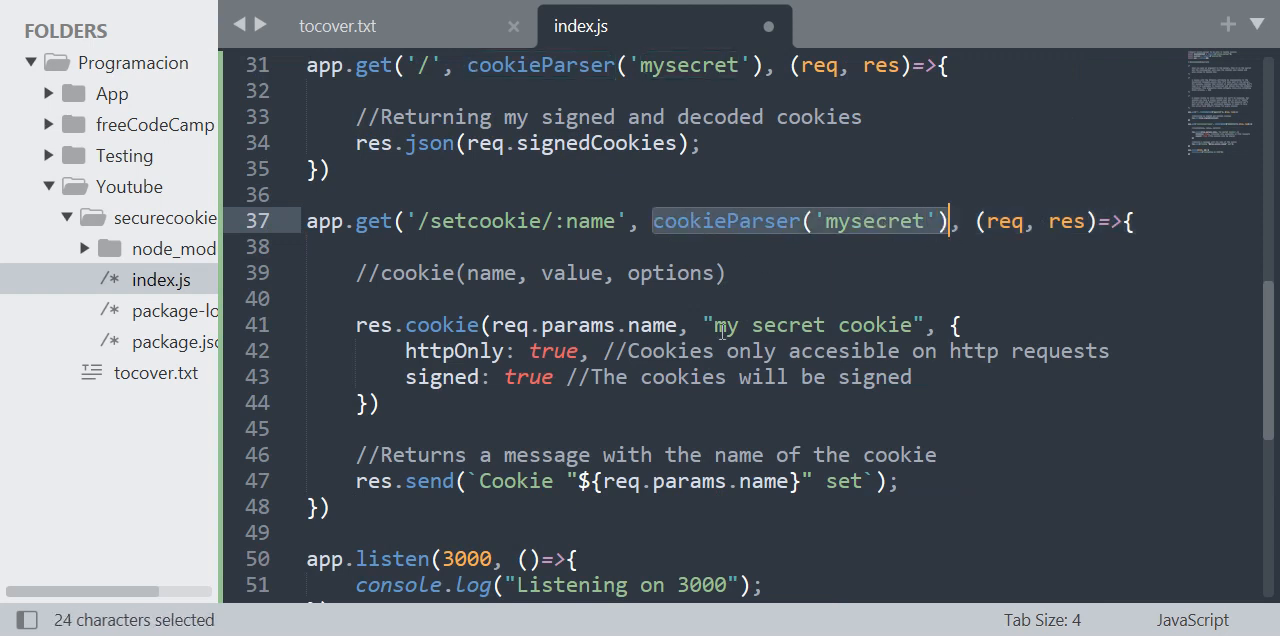
pyautogui.click(728, 273)
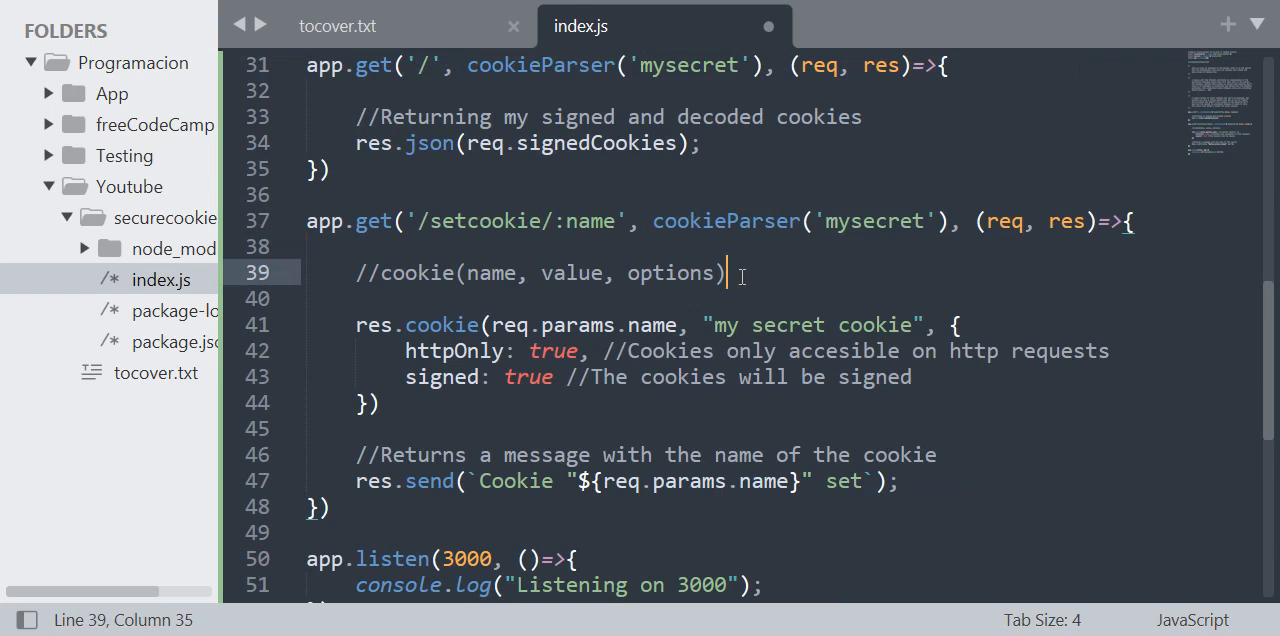
pyautogui.moveTo(483, 315)
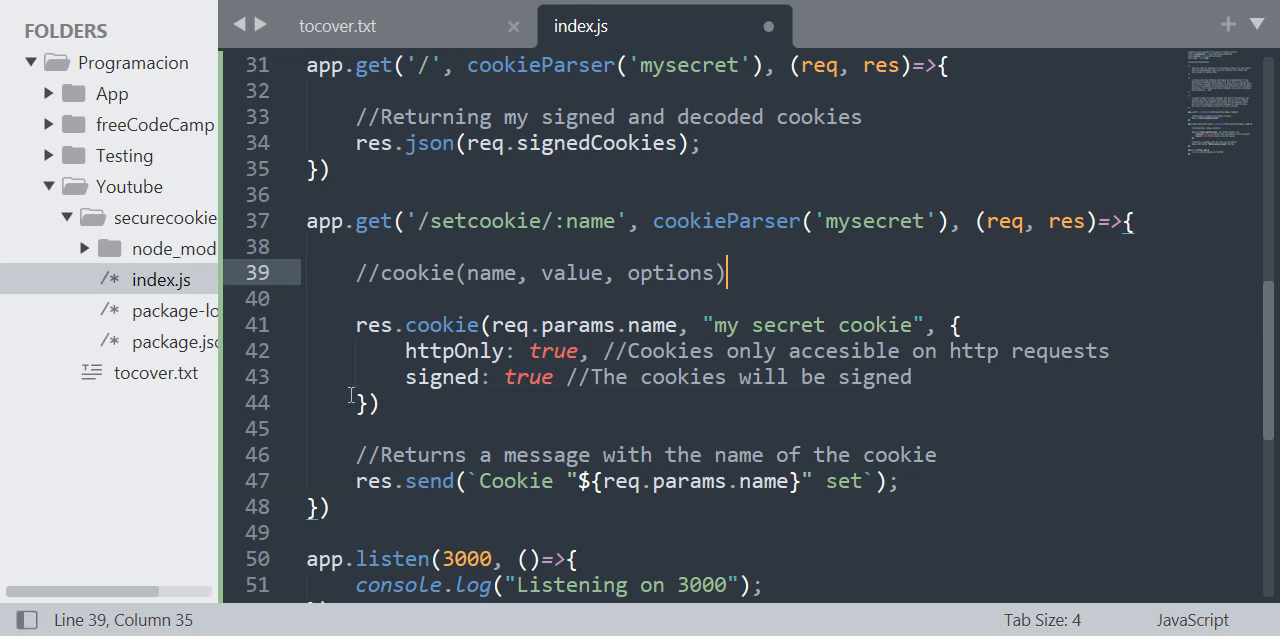
# Highlight the httpOnly option and signed: true in the setcookie route
pyautogui.moveTo(960, 324); pyautogui.dragTo(370, 403)
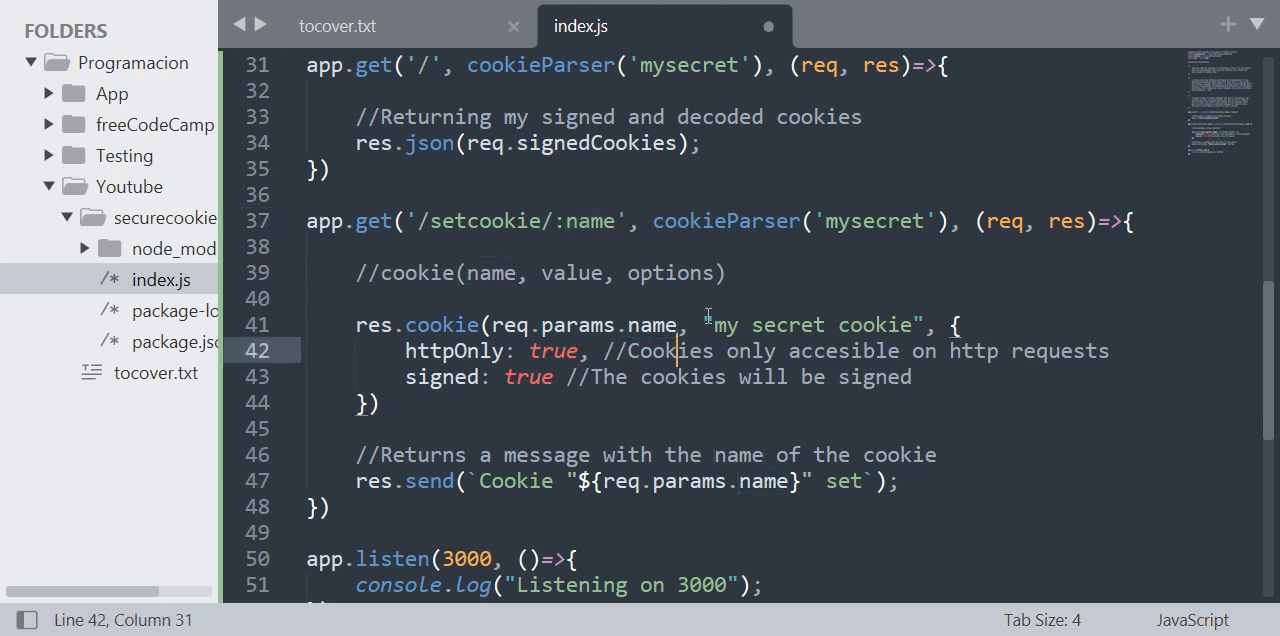
pyautogui.doubleClick(810, 325)
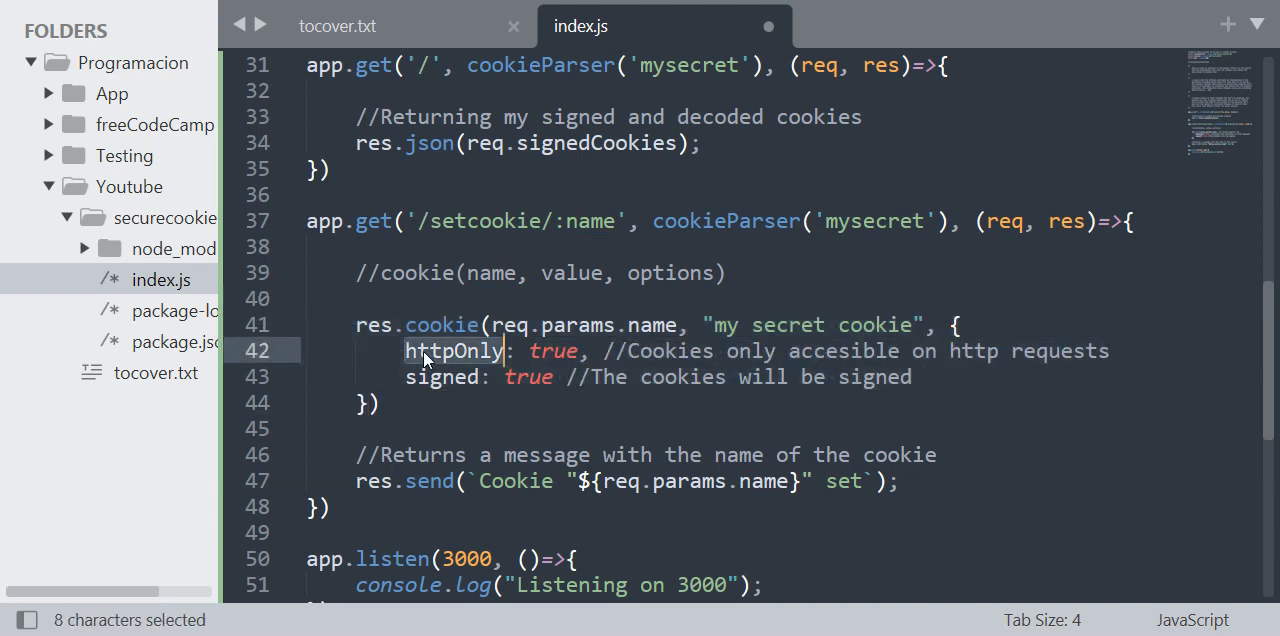
pyautogui.doubleClick(440, 377)
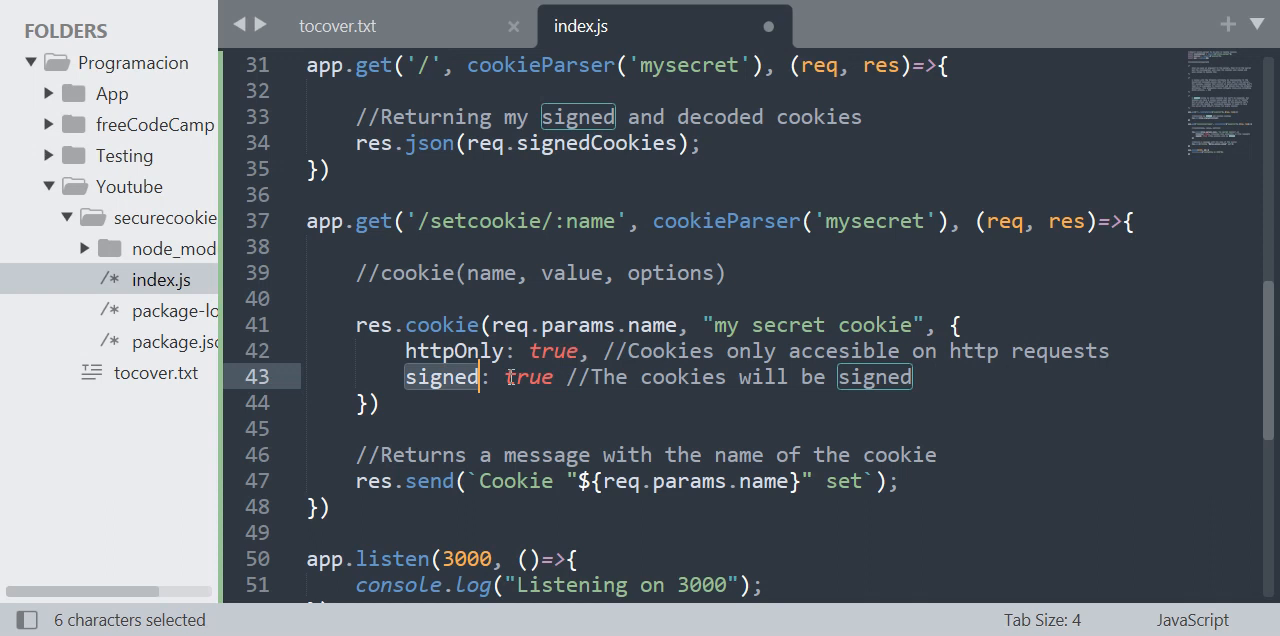
pyautogui.doubleClick(527, 377)
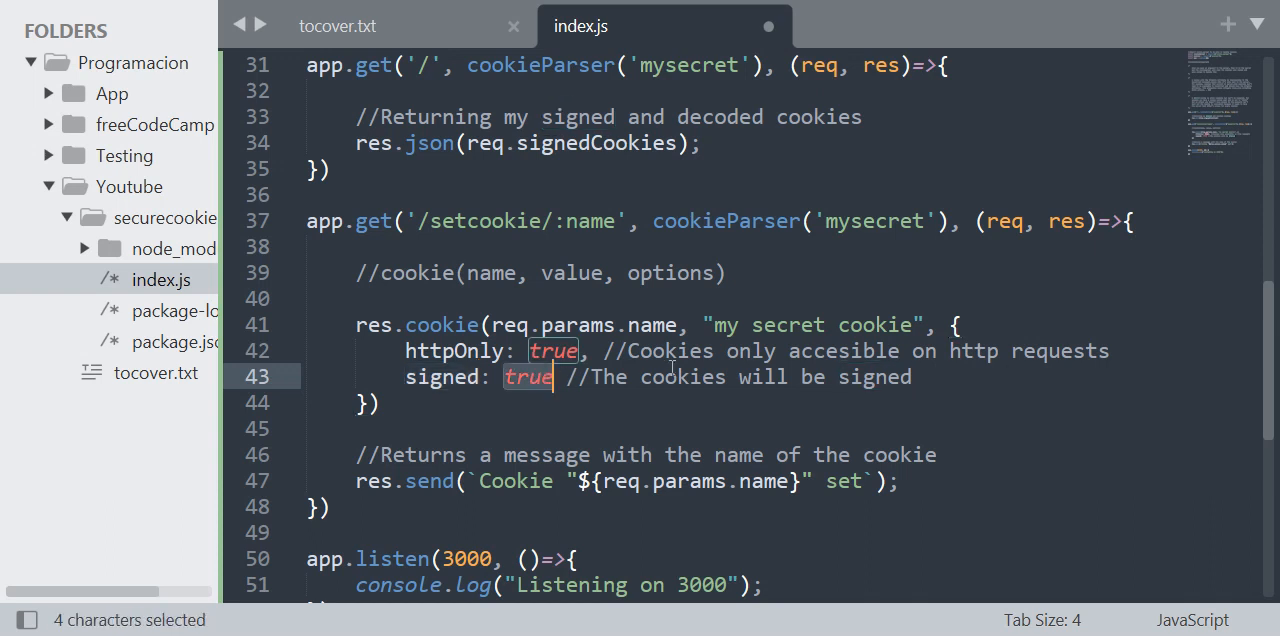
pyautogui.moveTo(1078, 353)
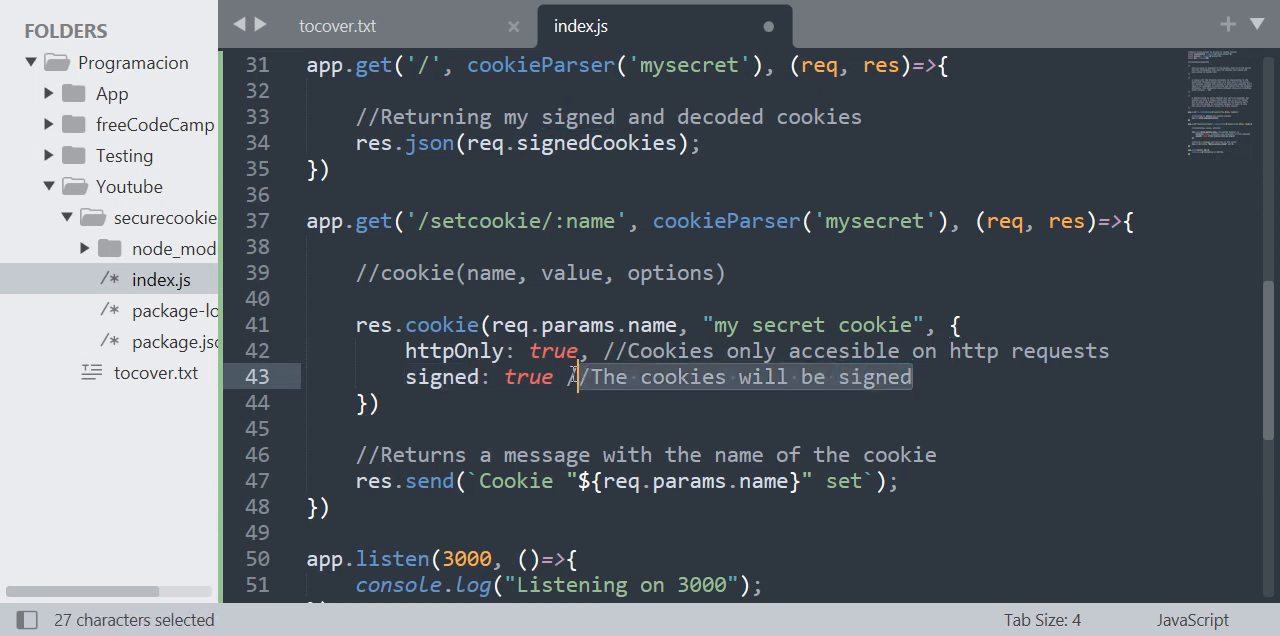
# Highlight the route's secret, the cookie-name comment and the Cookie message sent back
pyautogui.doubleClick(872, 220)
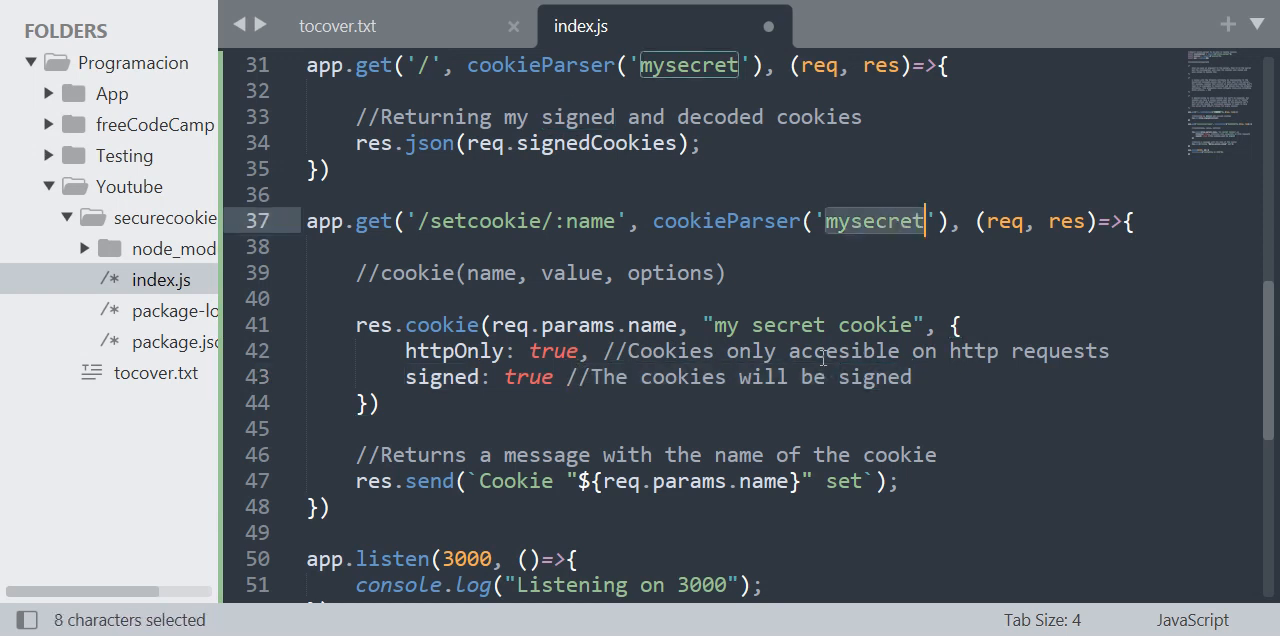
pyautogui.scroll(-3)
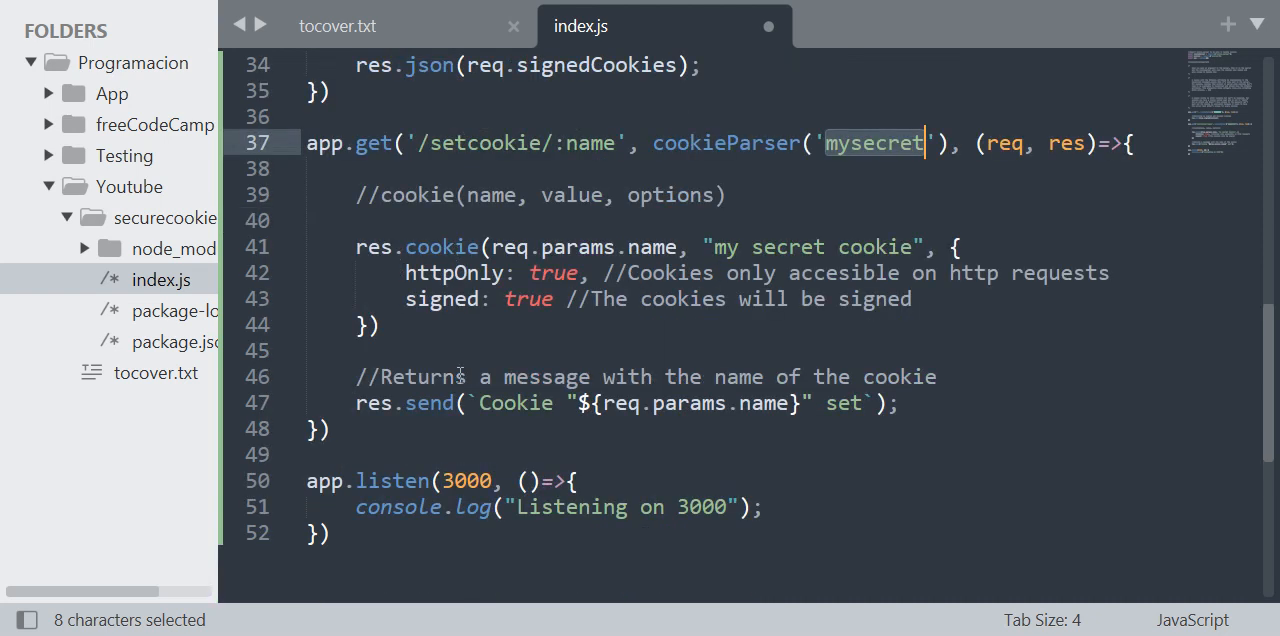
pyautogui.doubleClick(898, 377)
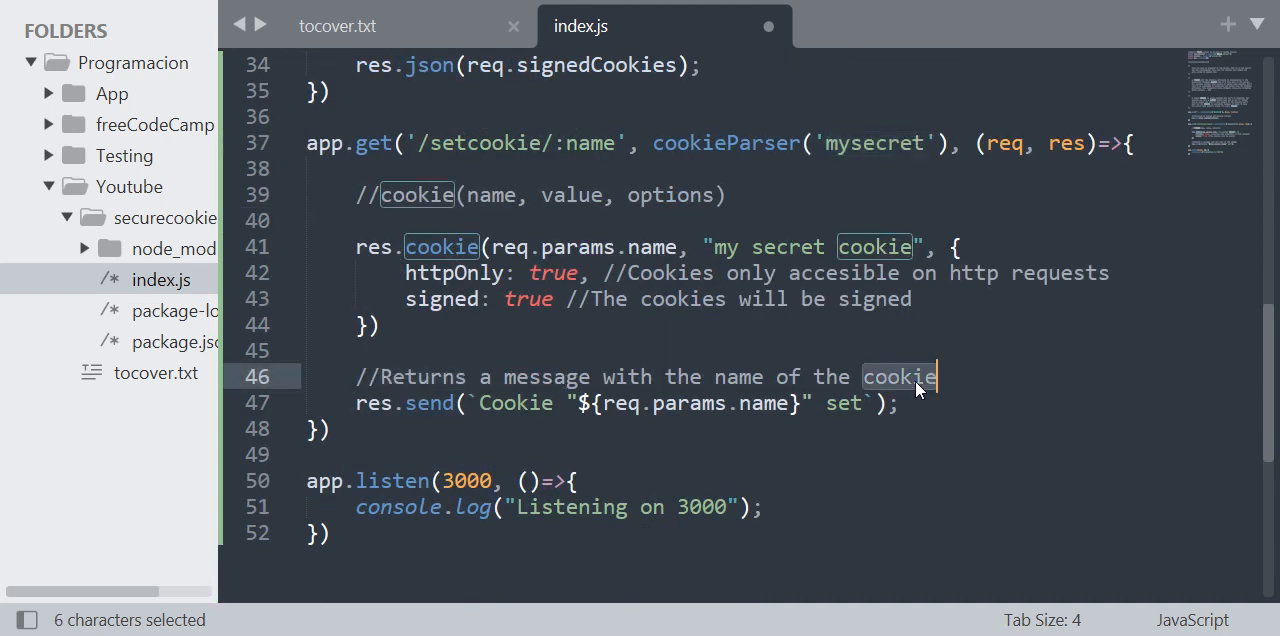
pyautogui.click(503, 402)
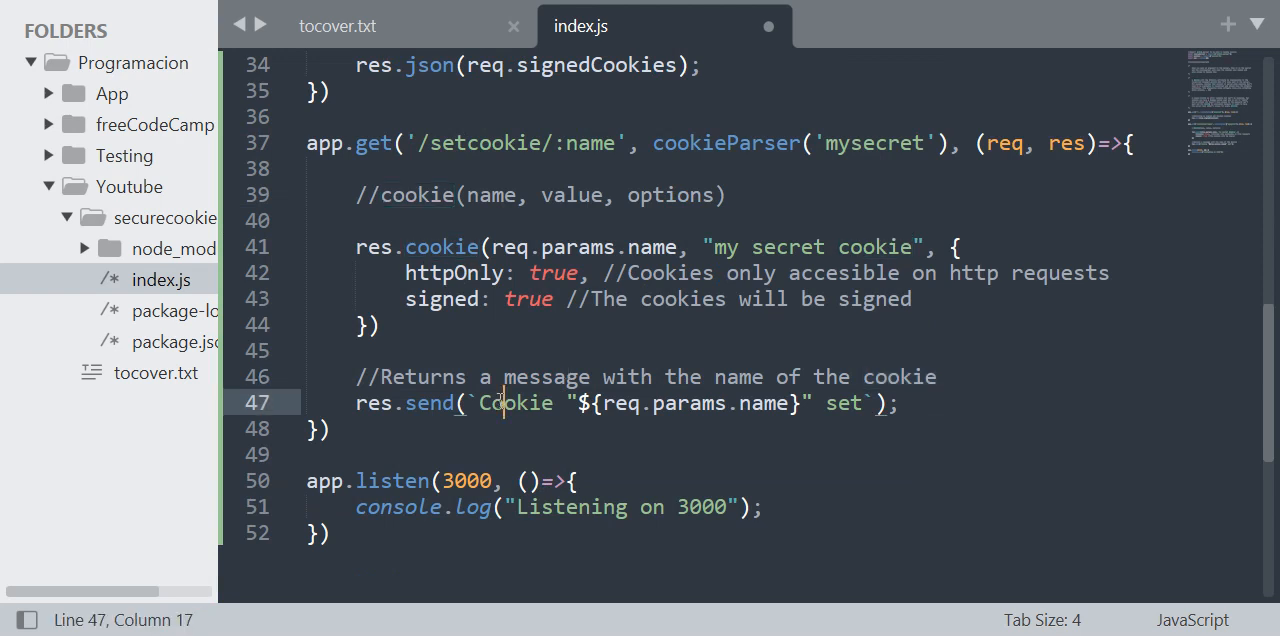
pyautogui.doubleClick(514, 402)
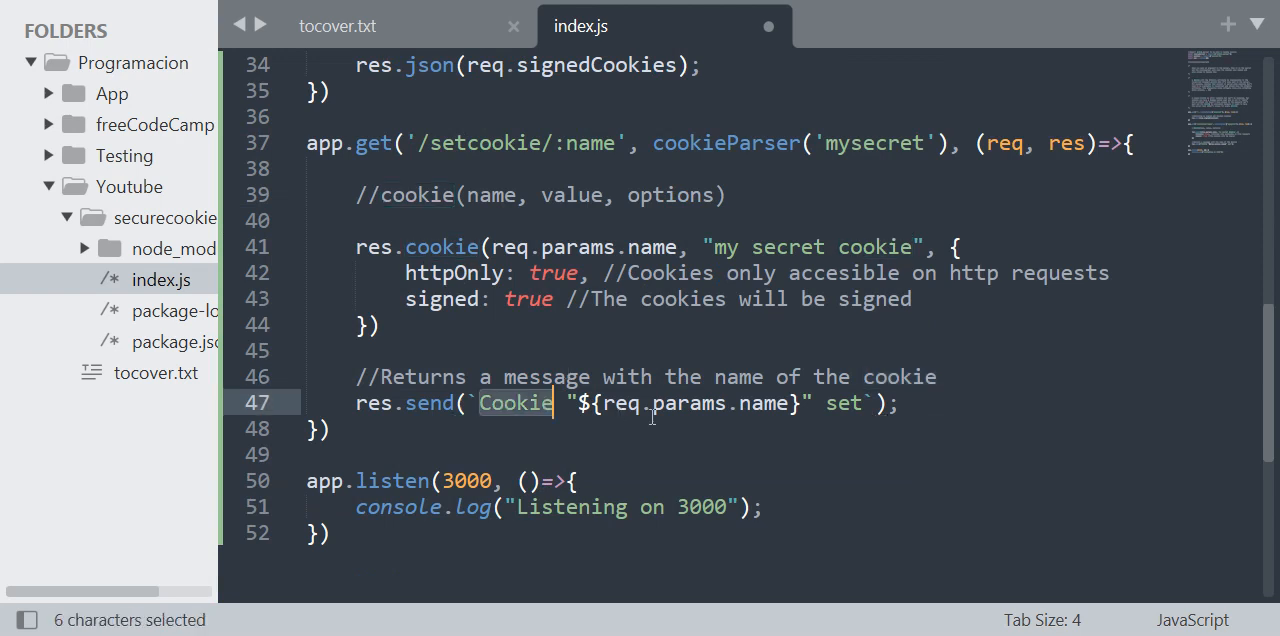
pyautogui.scroll(3)
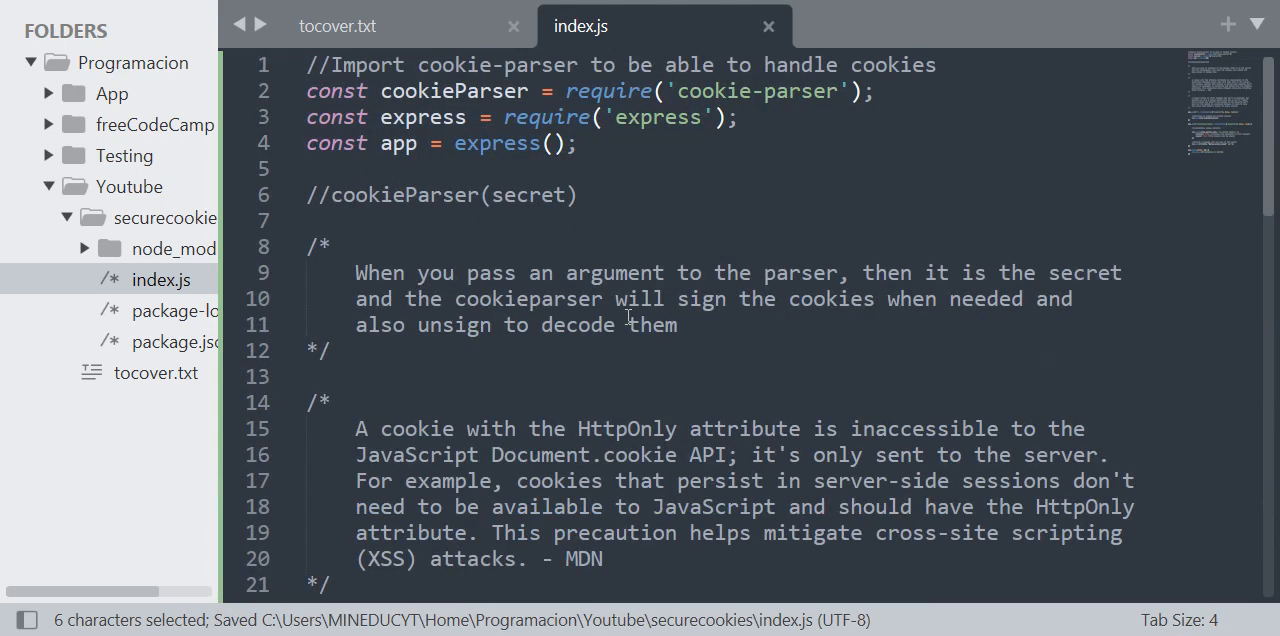
pyautogui.scroll(-3)
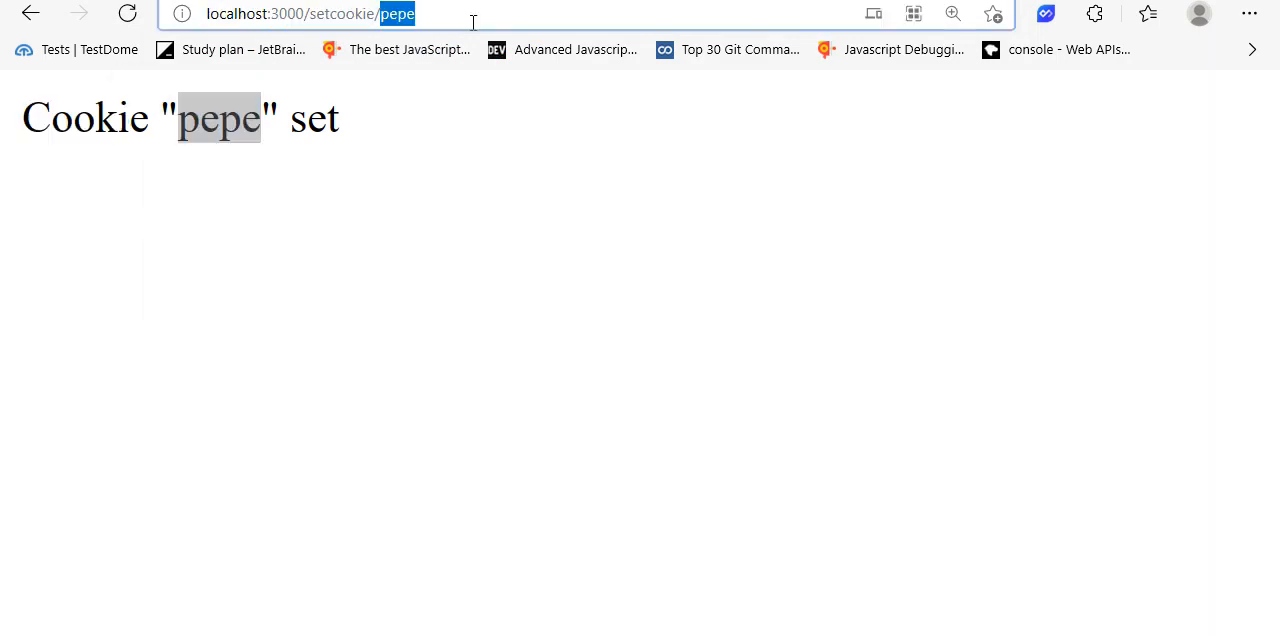
# Set the 'potatoes' cookie via /setcookie/potatoes and view localhost's cookies in the site info viewer
pyautogui.write('potatoes')
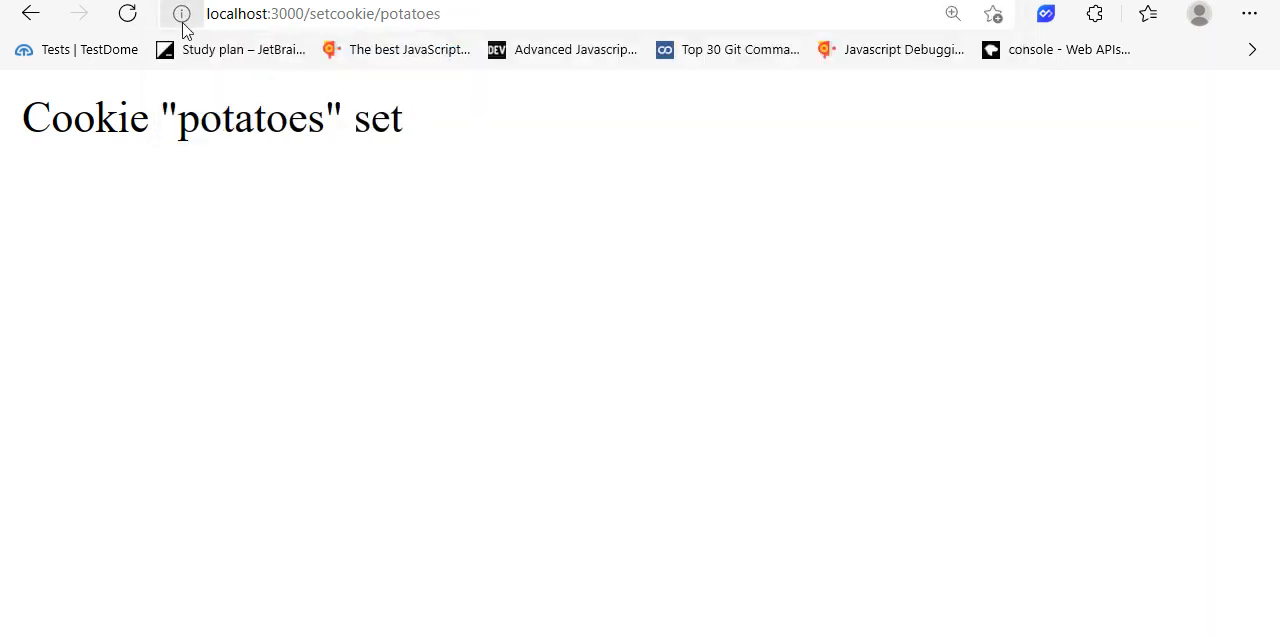
pyautogui.click(181, 13)
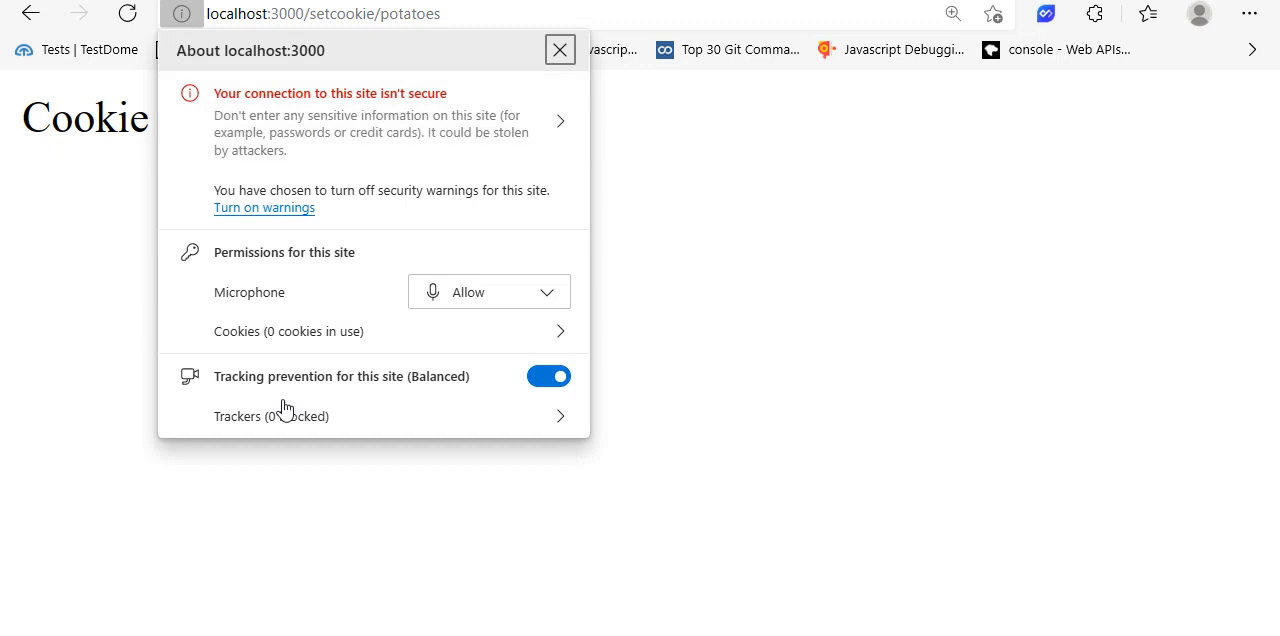
pyautogui.moveTo(310, 331)
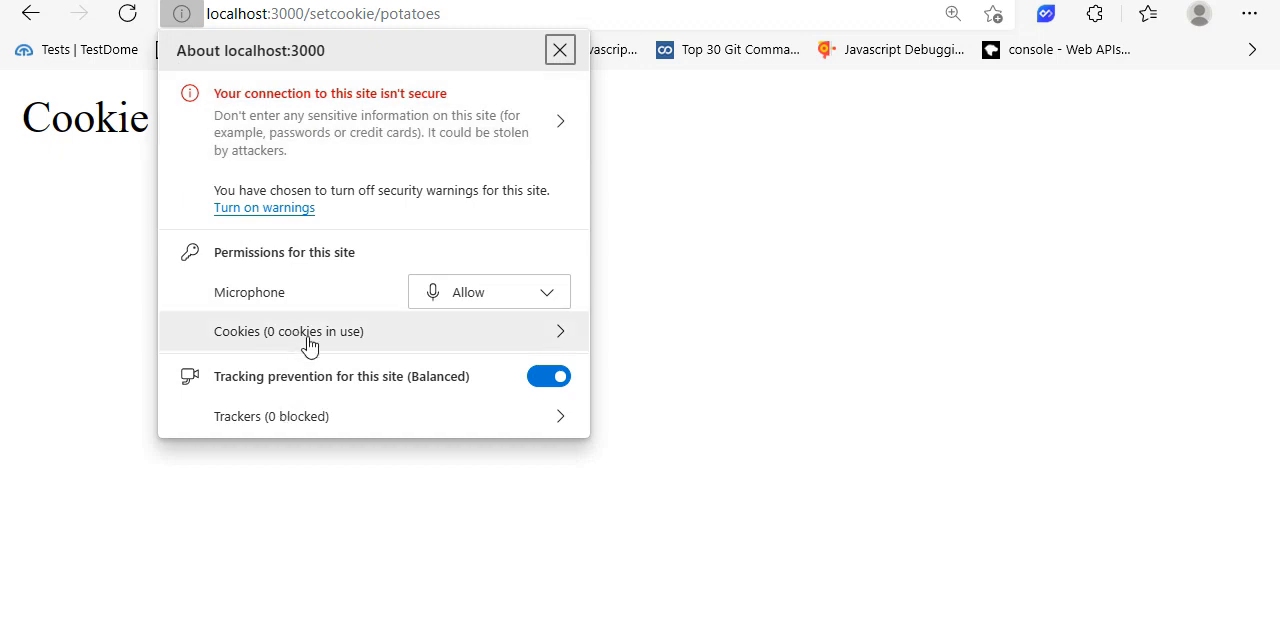
pyautogui.click(288, 331)
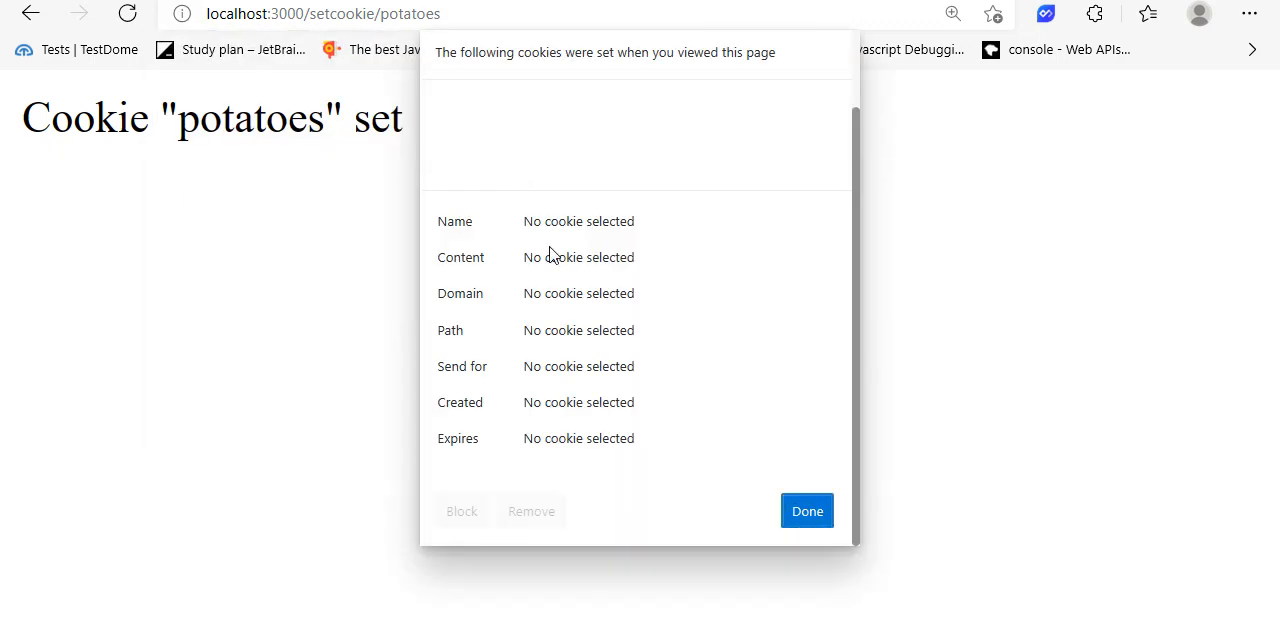
pyautogui.click(806, 511)
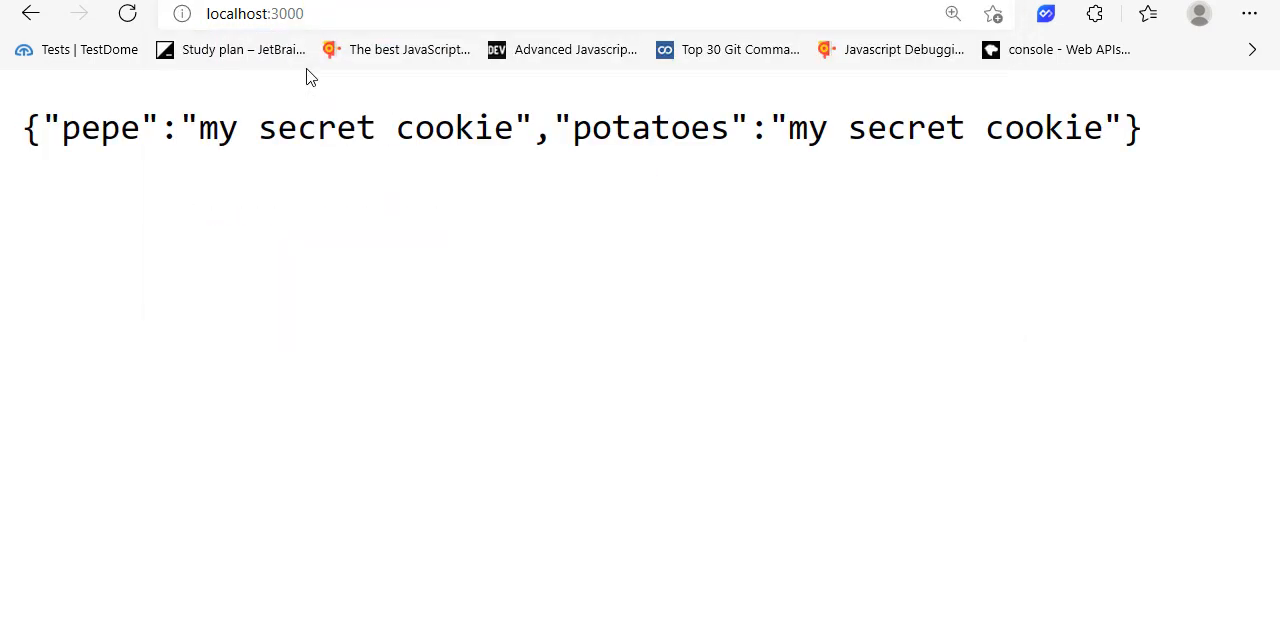
# Inspect the pepe cookie's signed value and appended hash in the cookie viewer, then close it
pyautogui.moveTo(60, 128); pyautogui.dragTo(1140, 128)
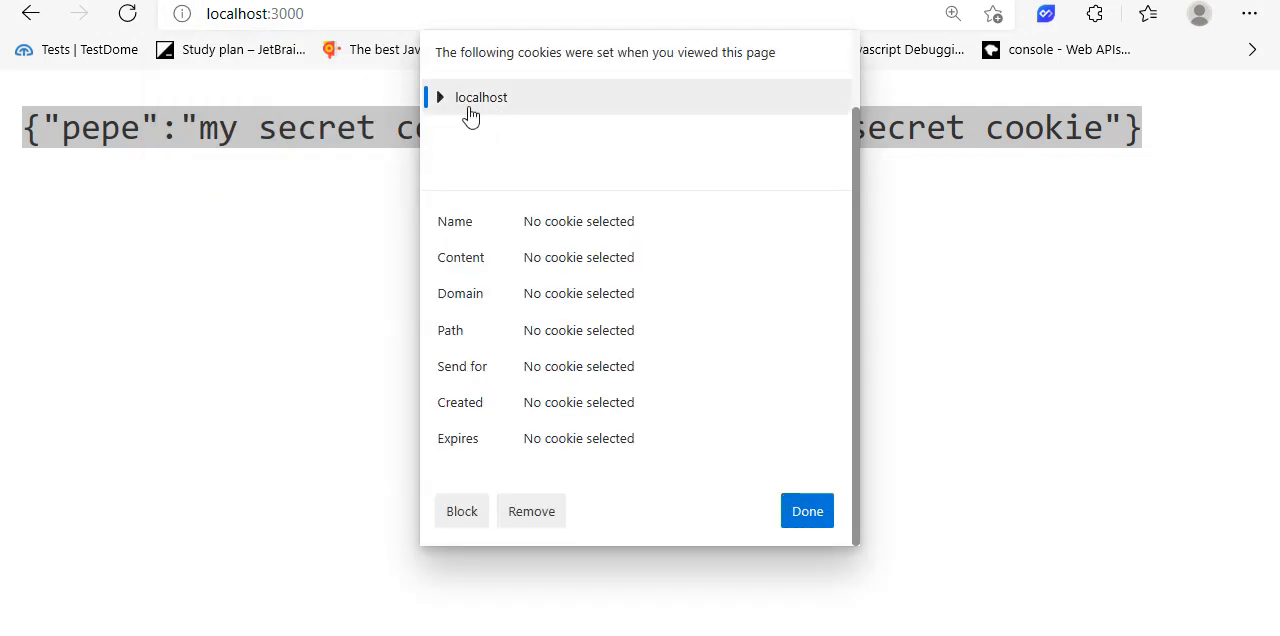
pyautogui.click(439, 97)
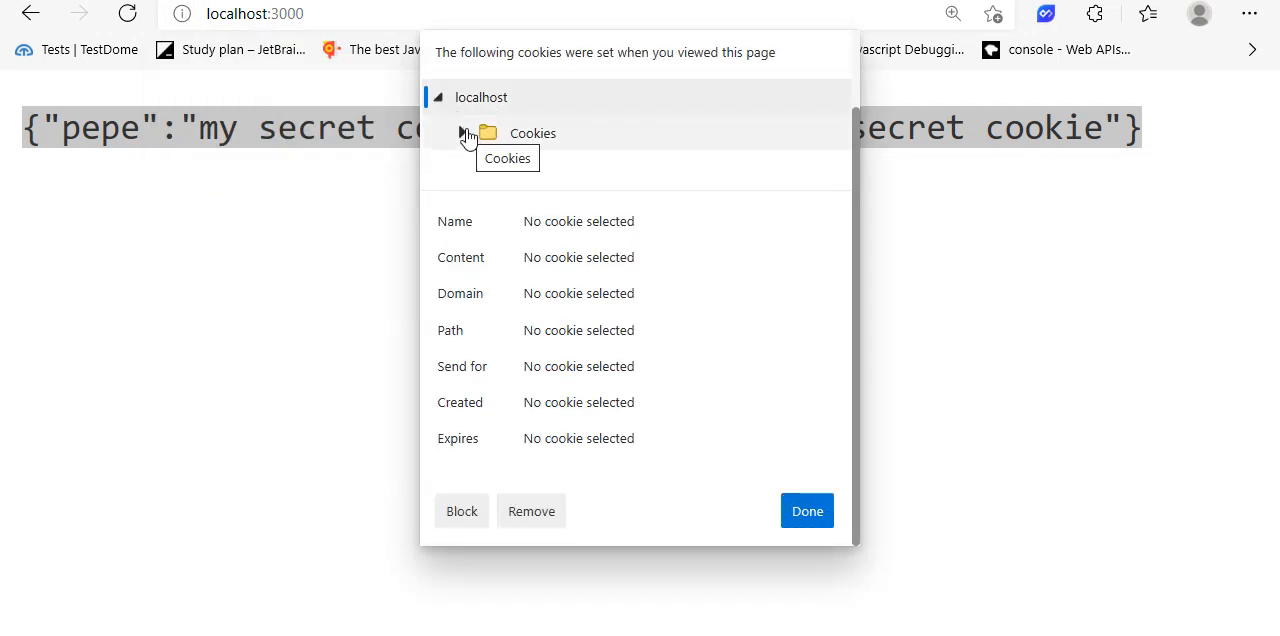
pyautogui.click(459, 133)
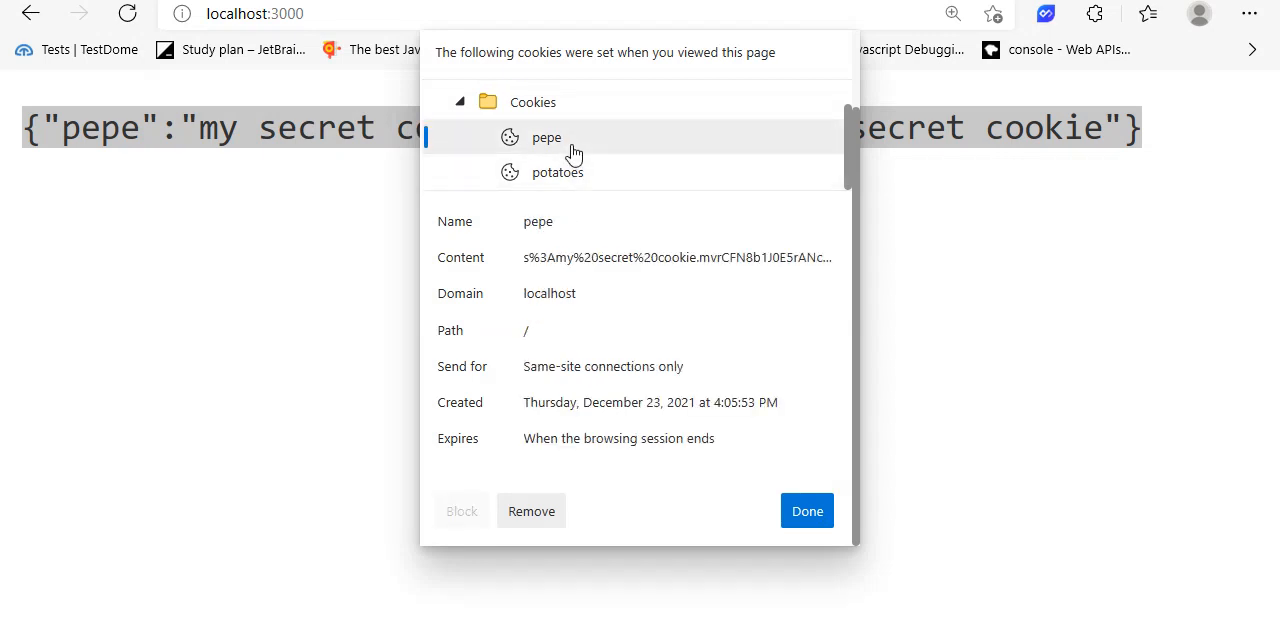
pyautogui.moveTo(705, 289)
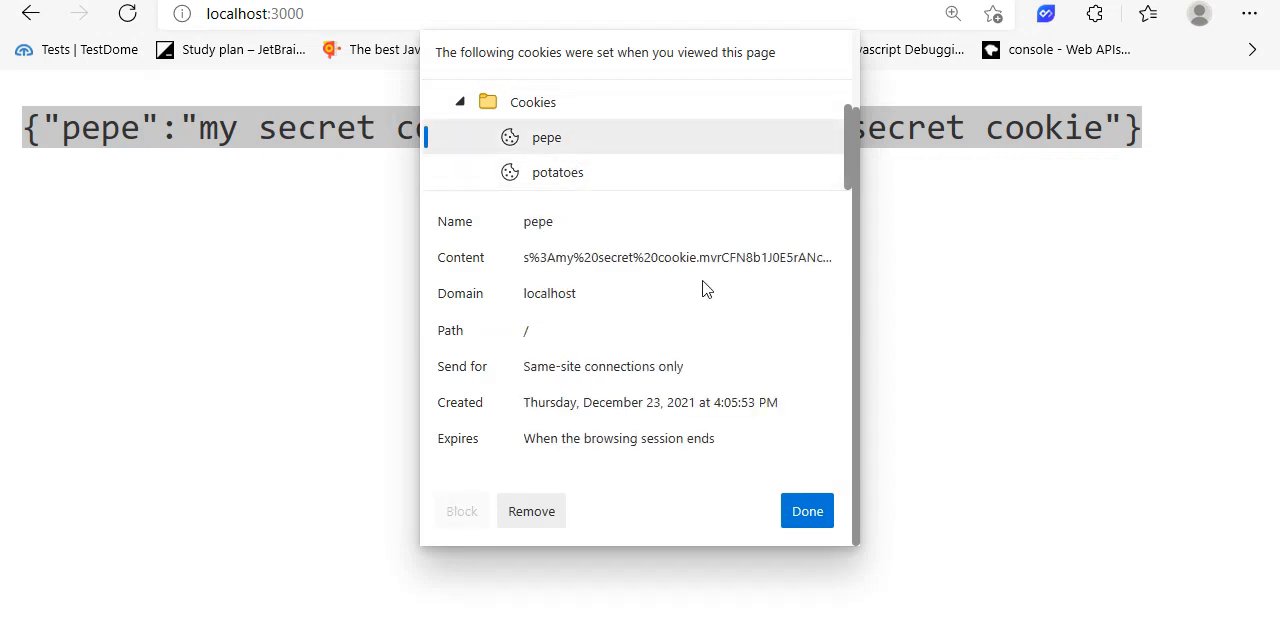
pyautogui.doubleClick(608, 257)
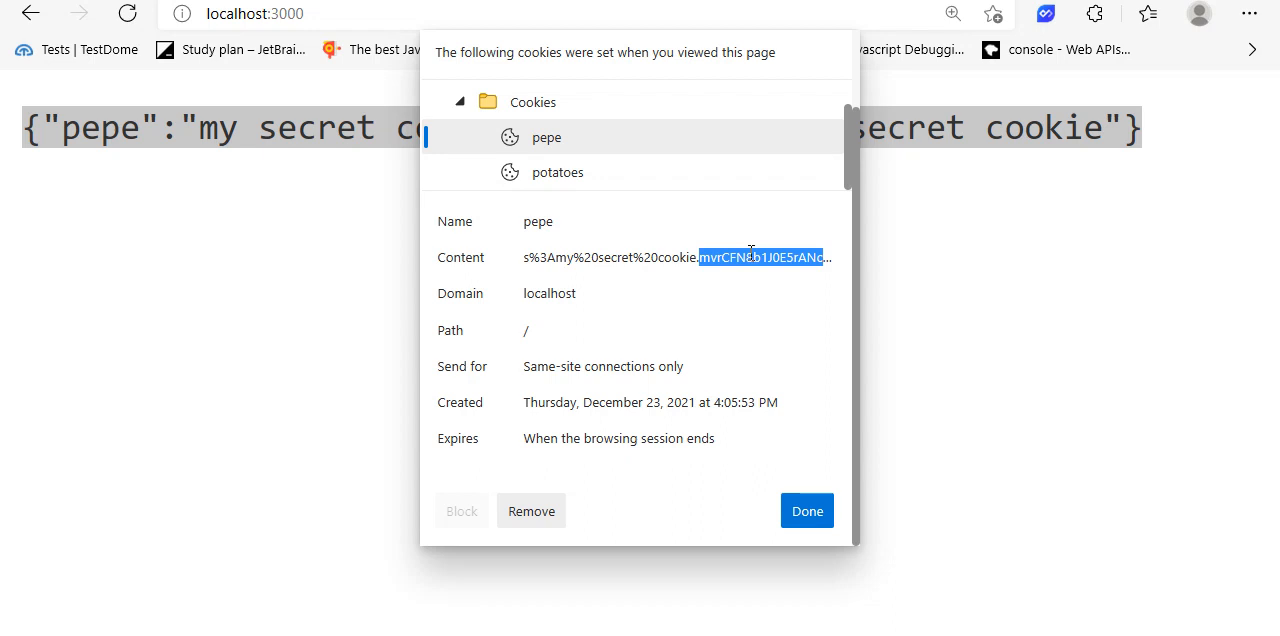
pyautogui.click(705, 258)
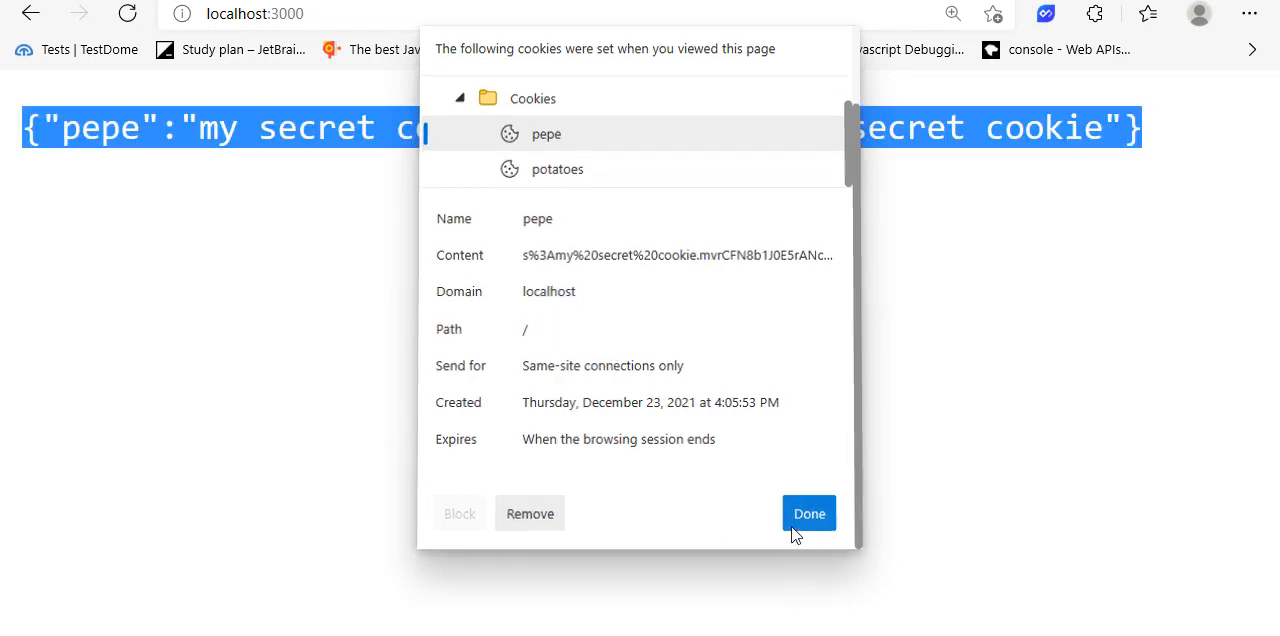
pyautogui.click(809, 513)
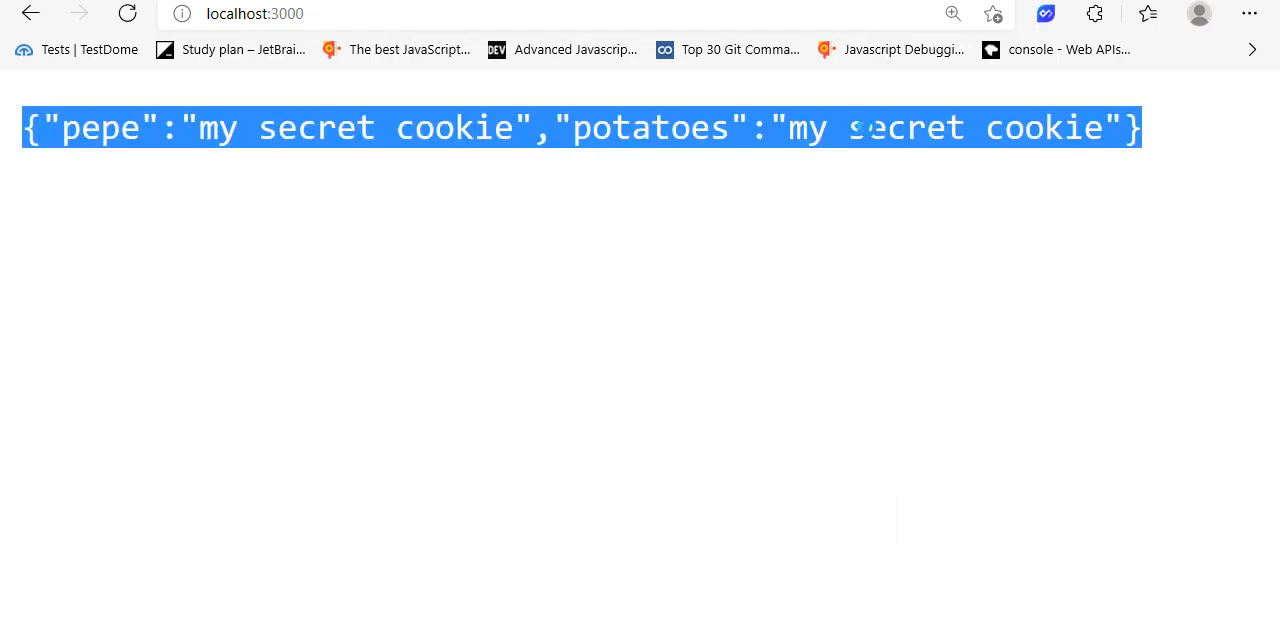
pyautogui.moveTo(332, 525)
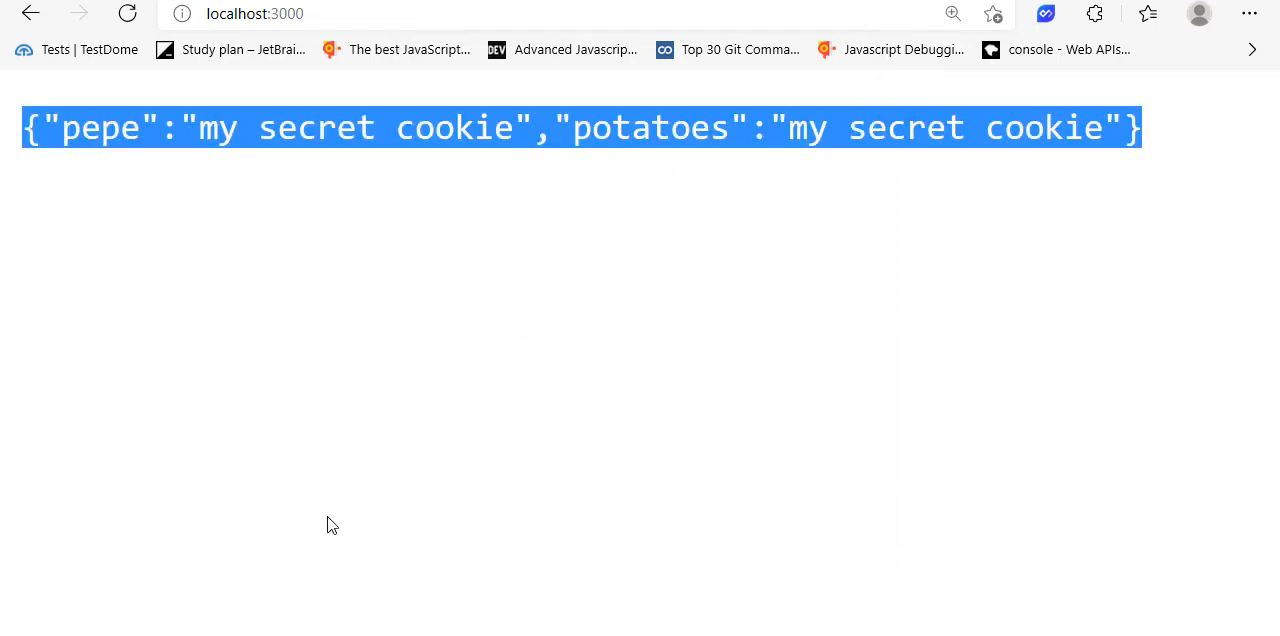
# Run alert(Document.cookie) in the DevTools console and dismiss the 'undefined' alert
pyautogui.rightClick(332, 525)
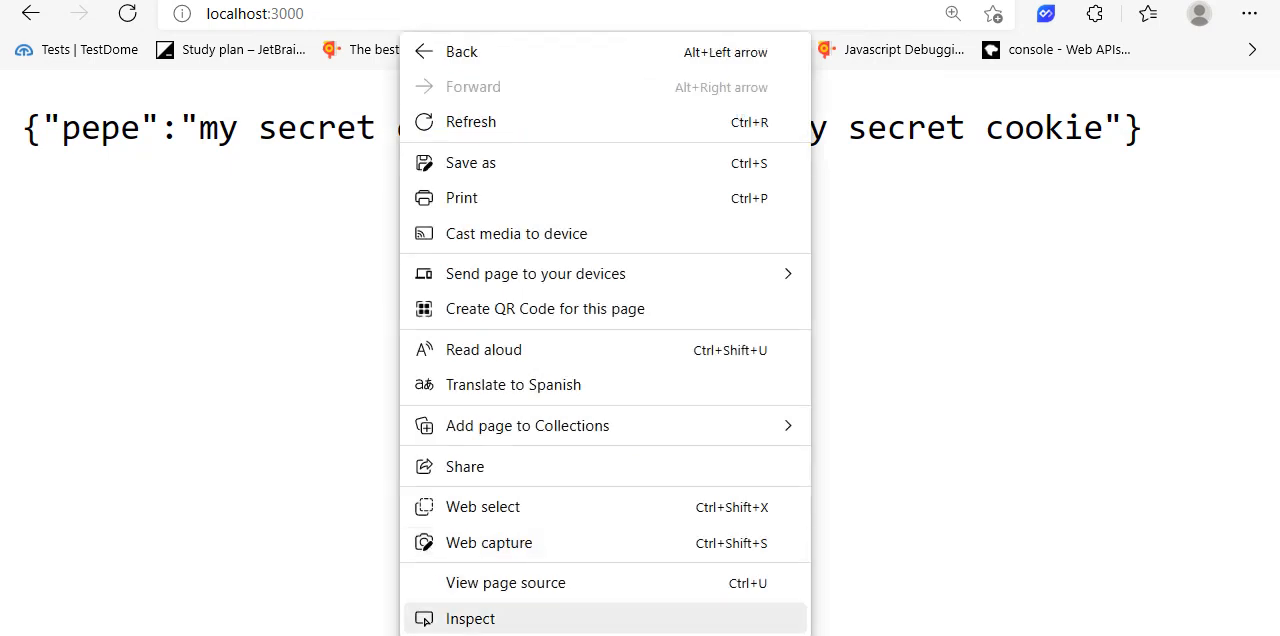
pyautogui.click(469, 618)
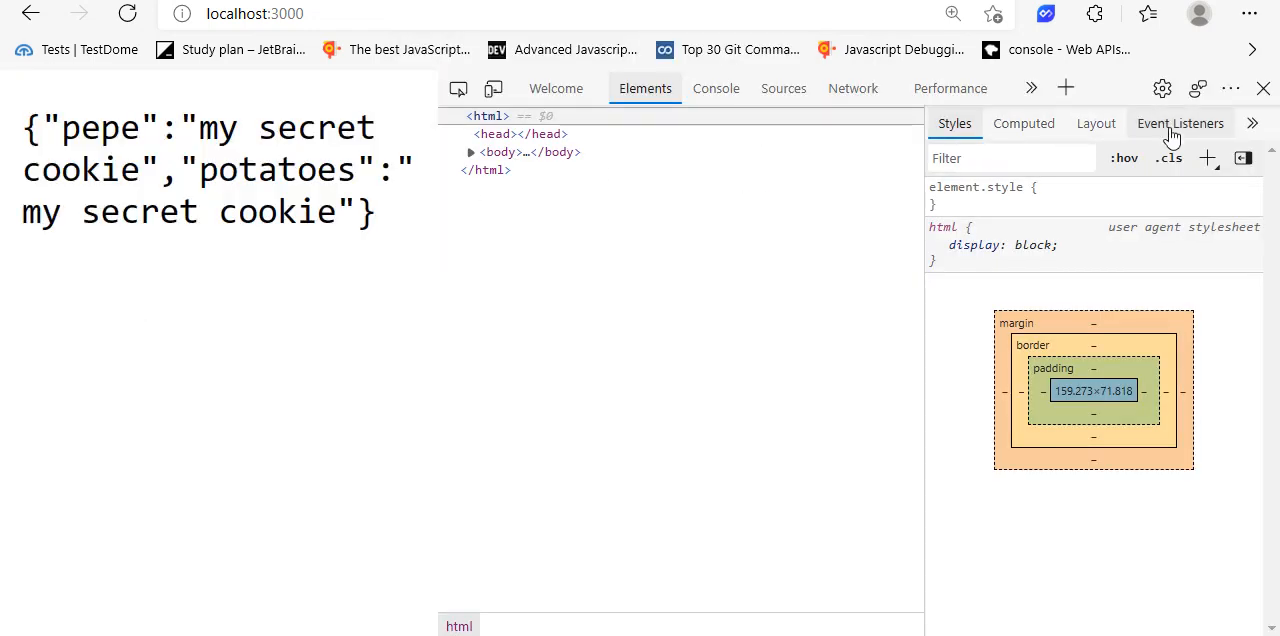
pyautogui.click(1252, 122)
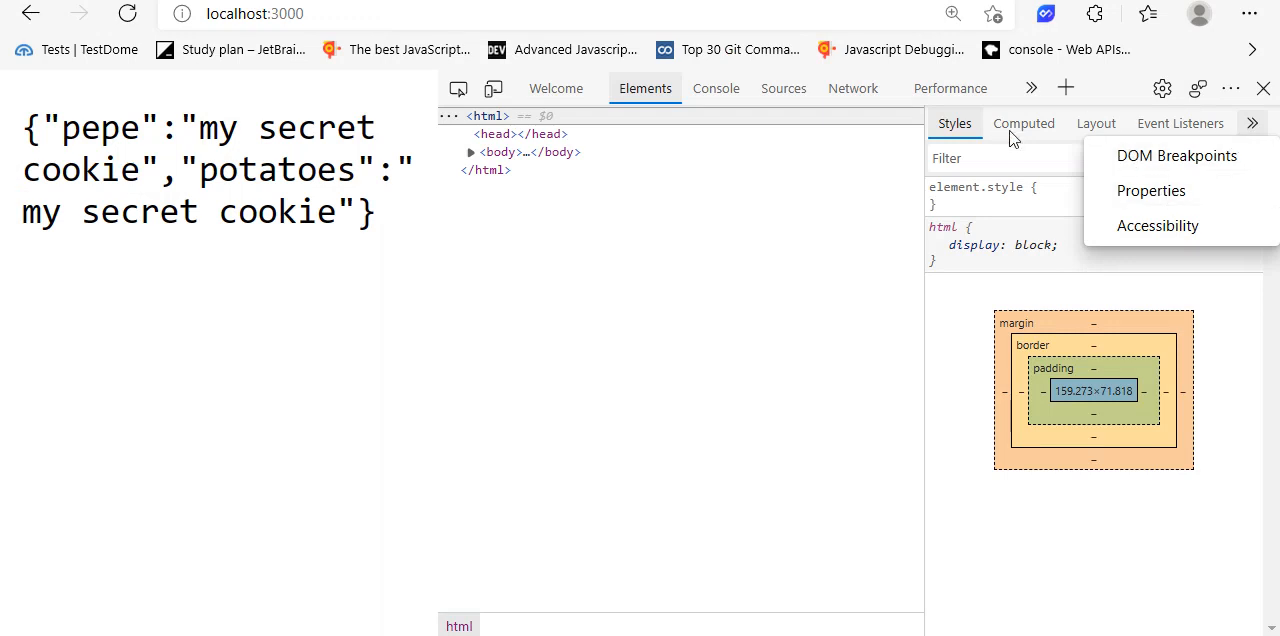
pyautogui.click(716, 88)
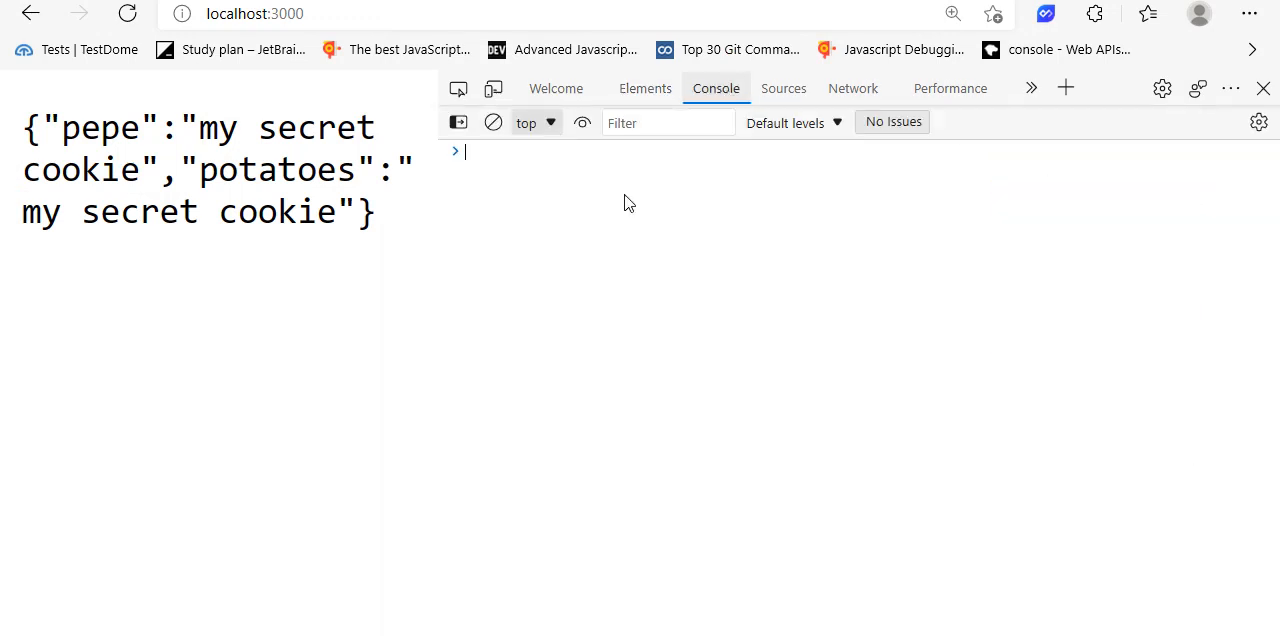
pyautogui.write('alert(')
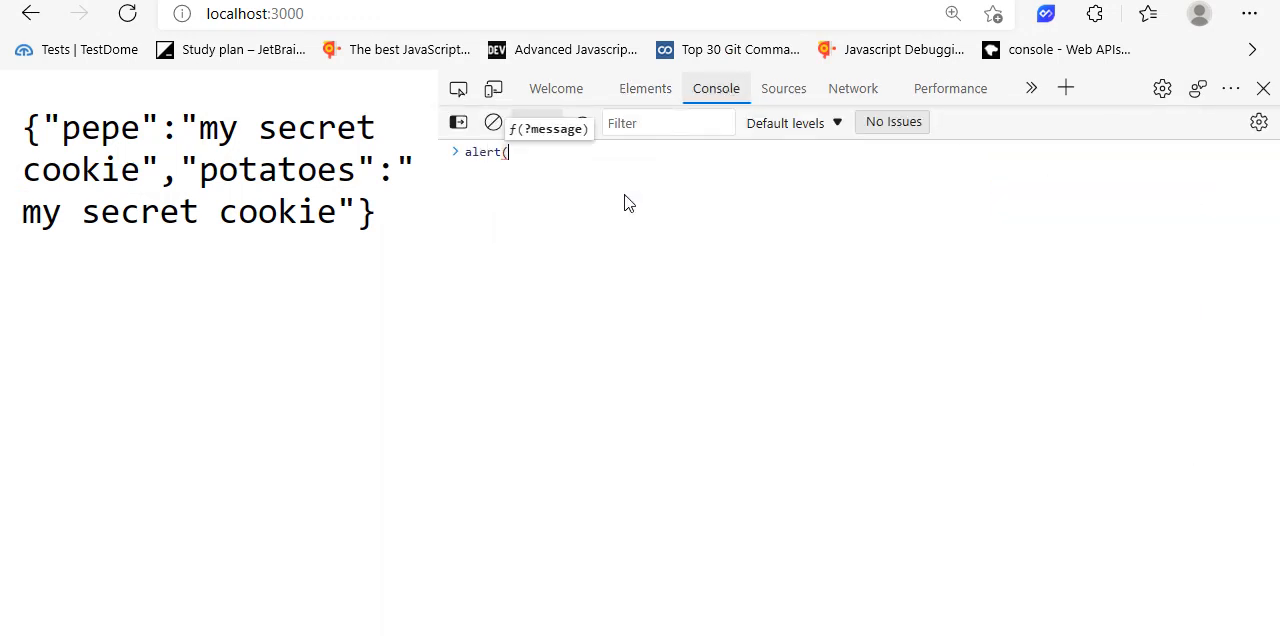
pyautogui.write('Document.c')
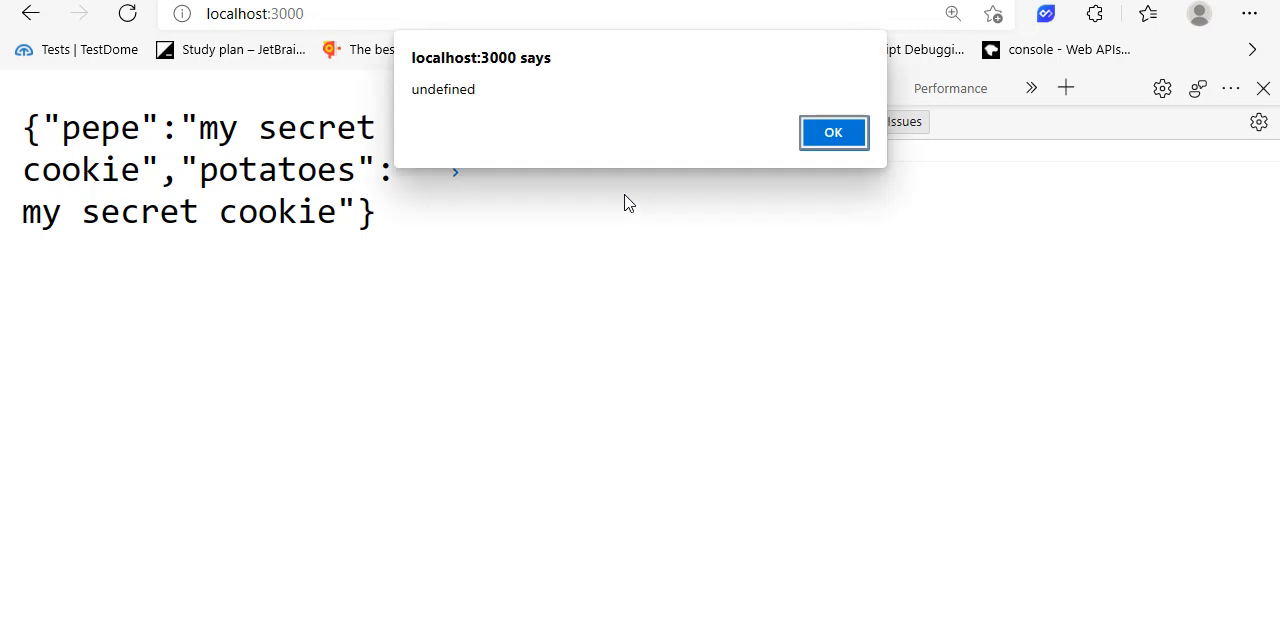
pyautogui.click(833, 132)
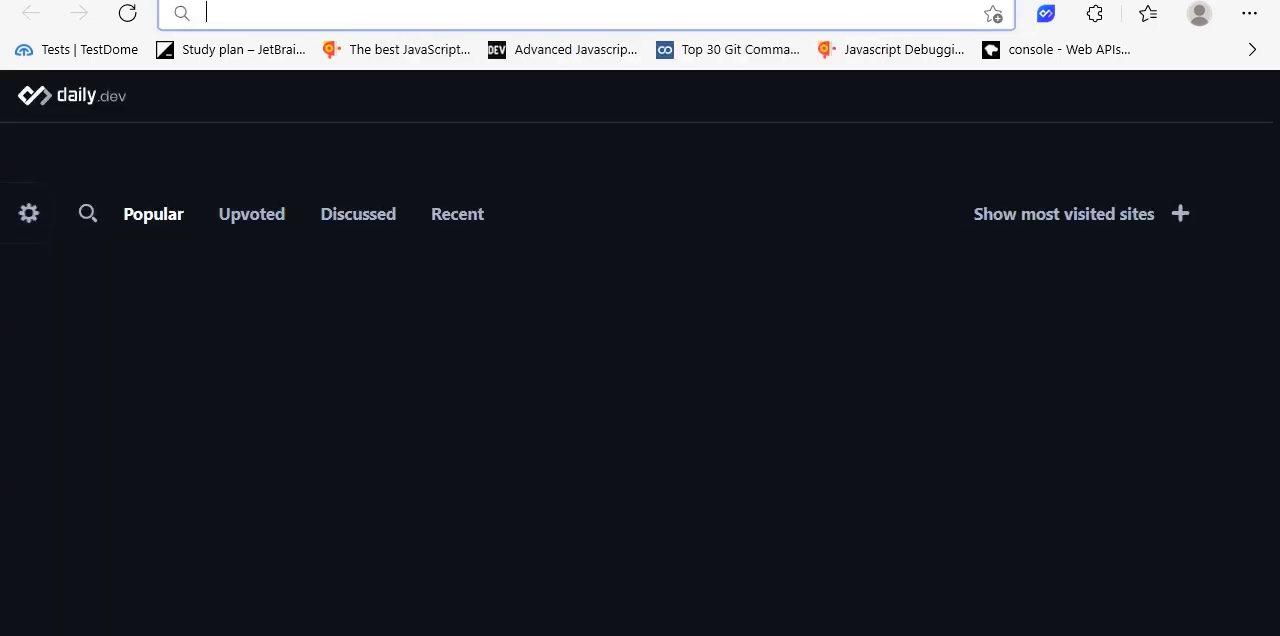
# Search 'javascript document.cookie' and open the MDN reference page in English
pyautogui.write('javascript access to condition on if')
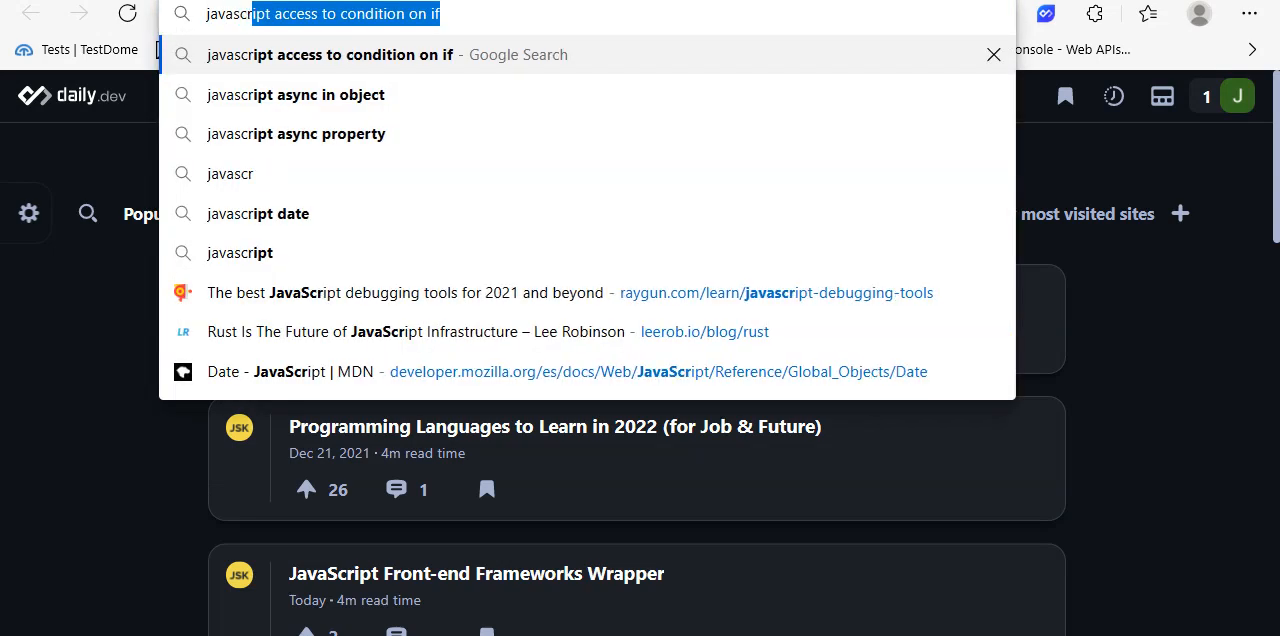
pyautogui.write('javascript document')
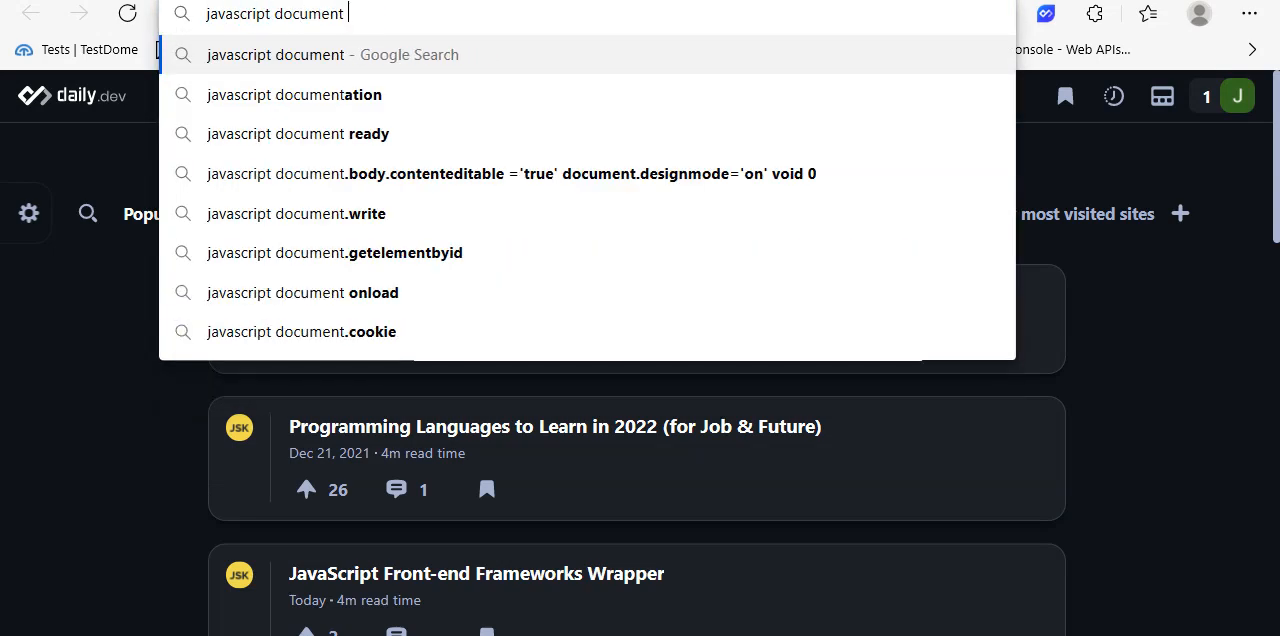
pyautogui.click(301, 331)
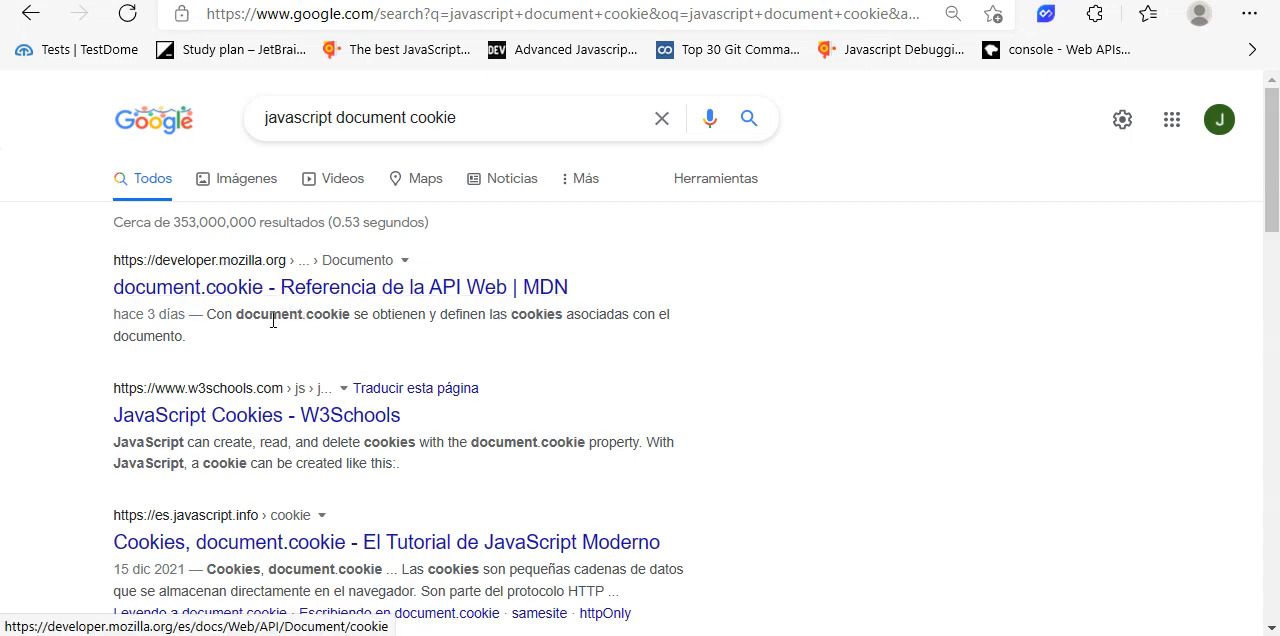
pyautogui.click(340, 287)
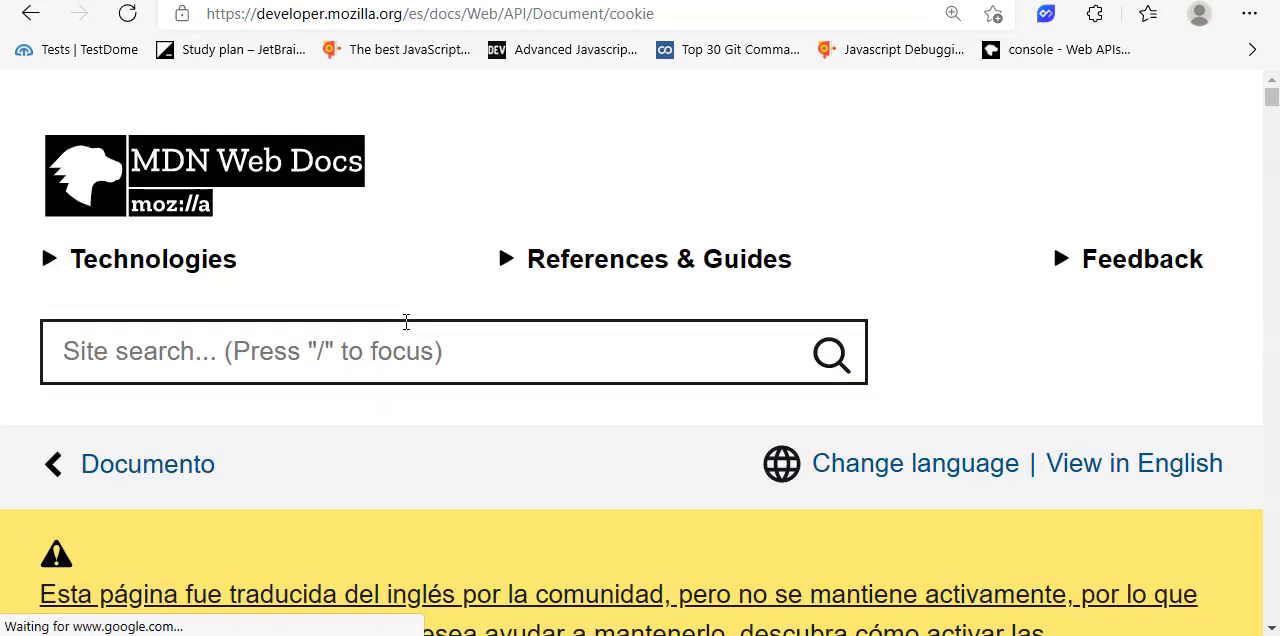
pyautogui.scroll(-3)
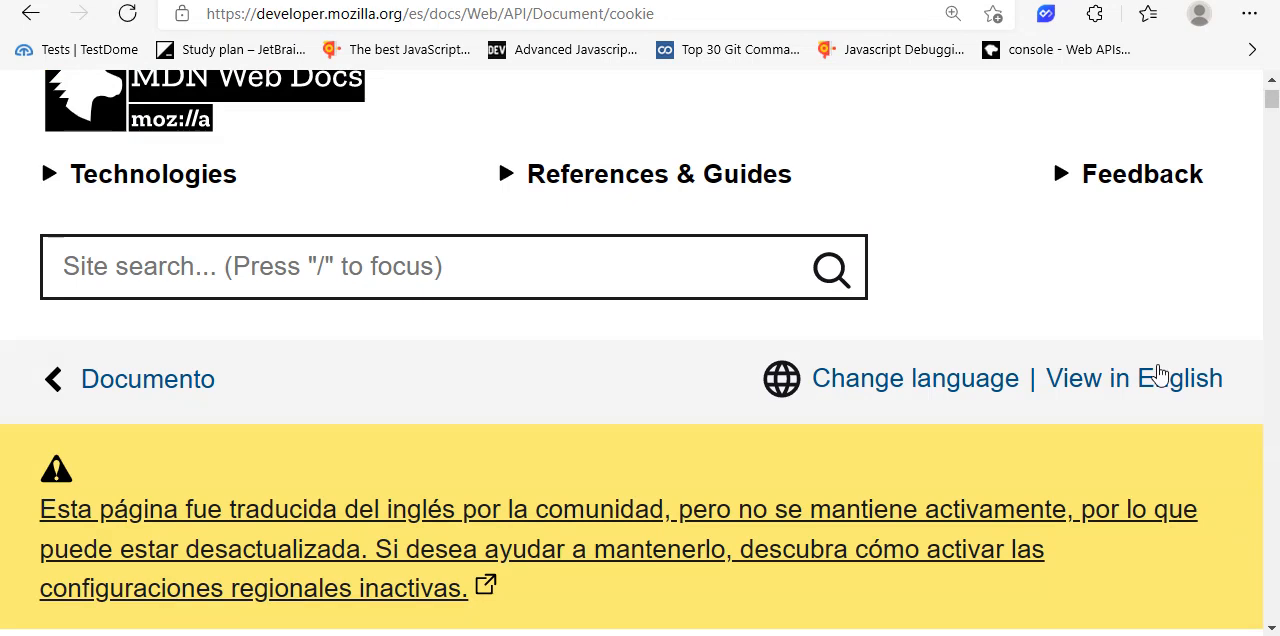
pyautogui.click(1133, 378)
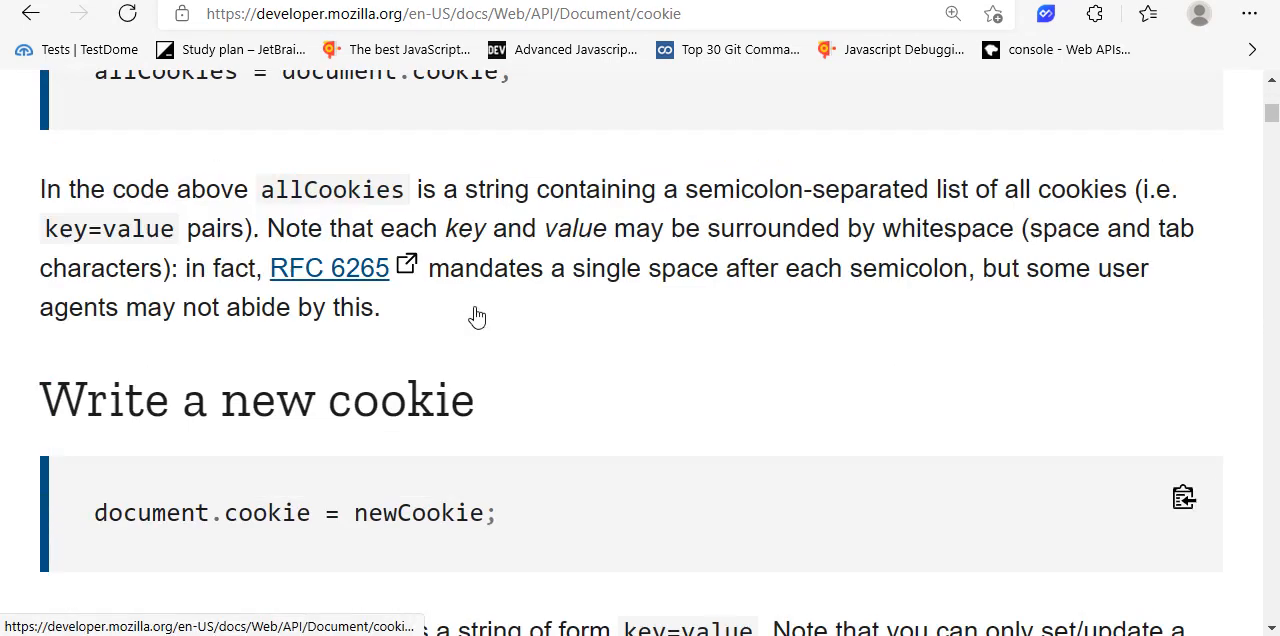
pyautogui.scroll(-3)
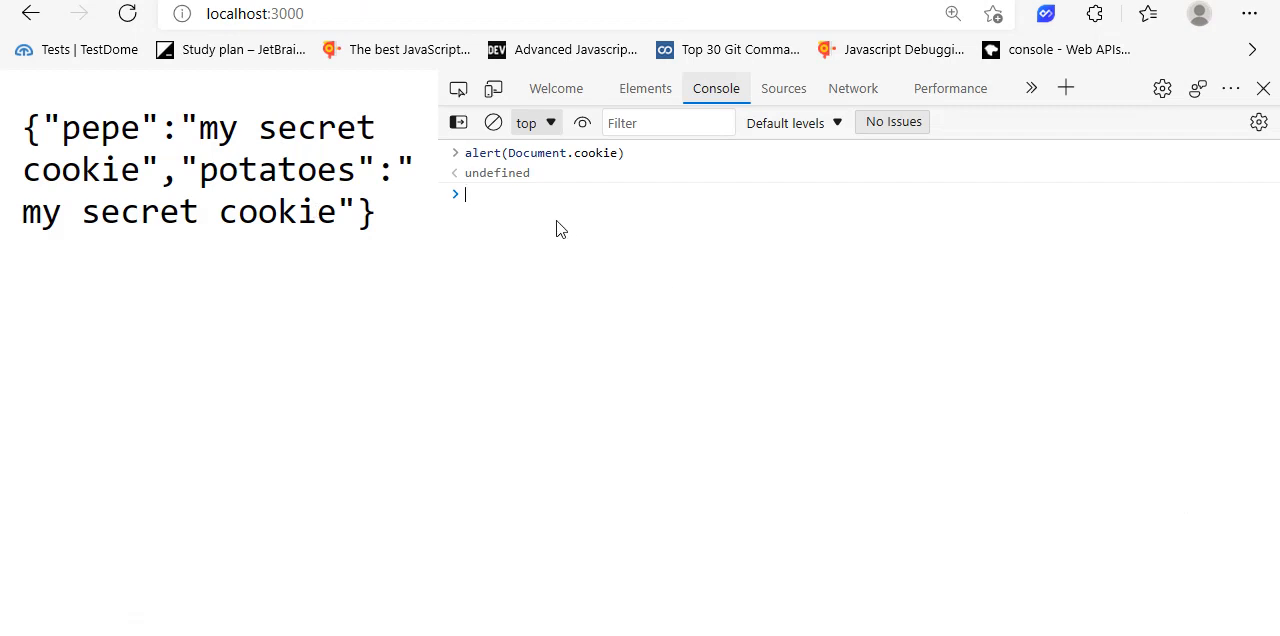
# Run alert(document.cookie) with lowercase document and dismiss the empty alert
pyautogui.write('alert(')
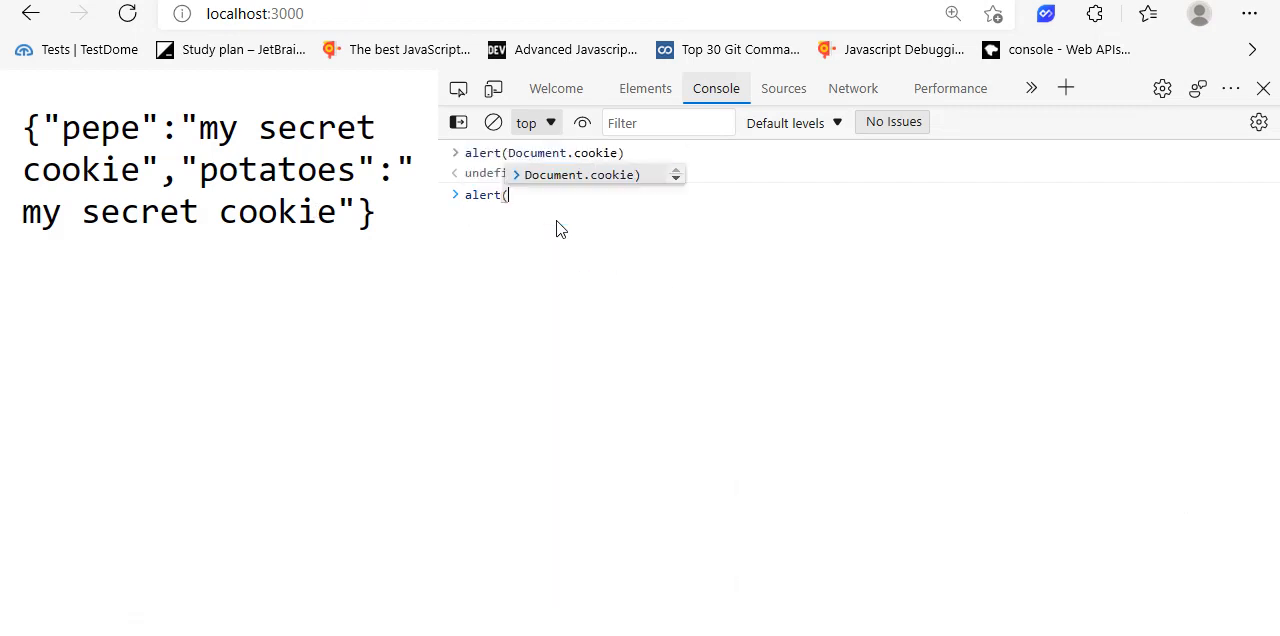
pyautogui.write('document.cookie')
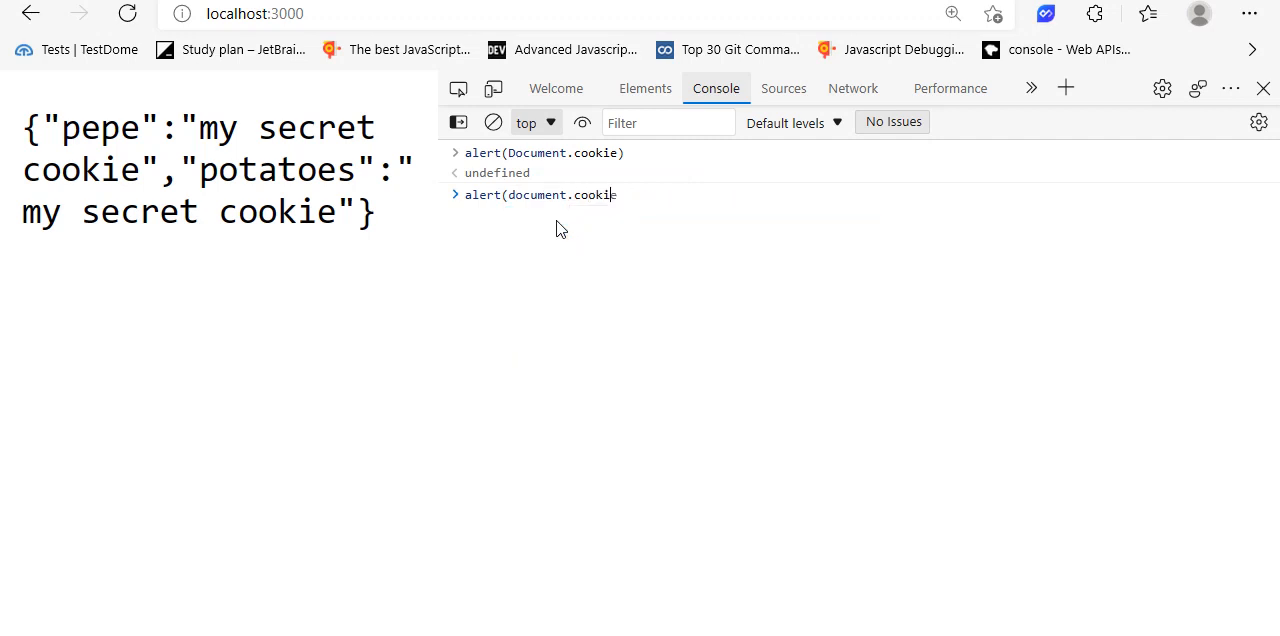
pyautogui.press('Return')
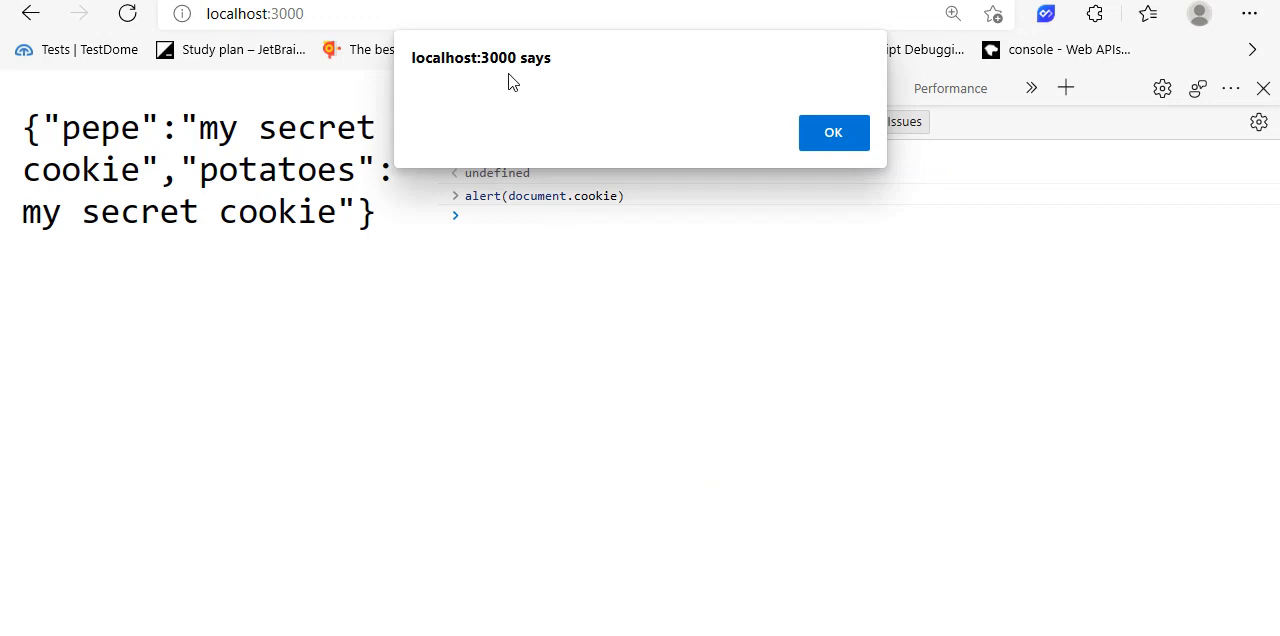
pyautogui.moveTo(577, 95)
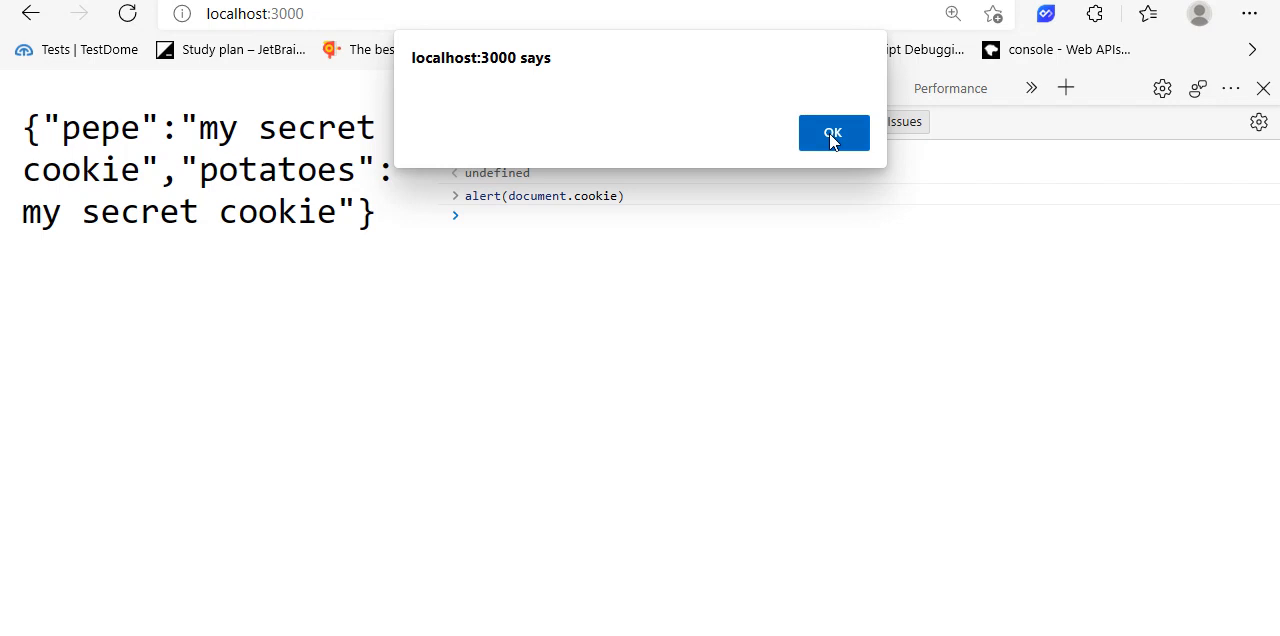
pyautogui.click(833, 133)
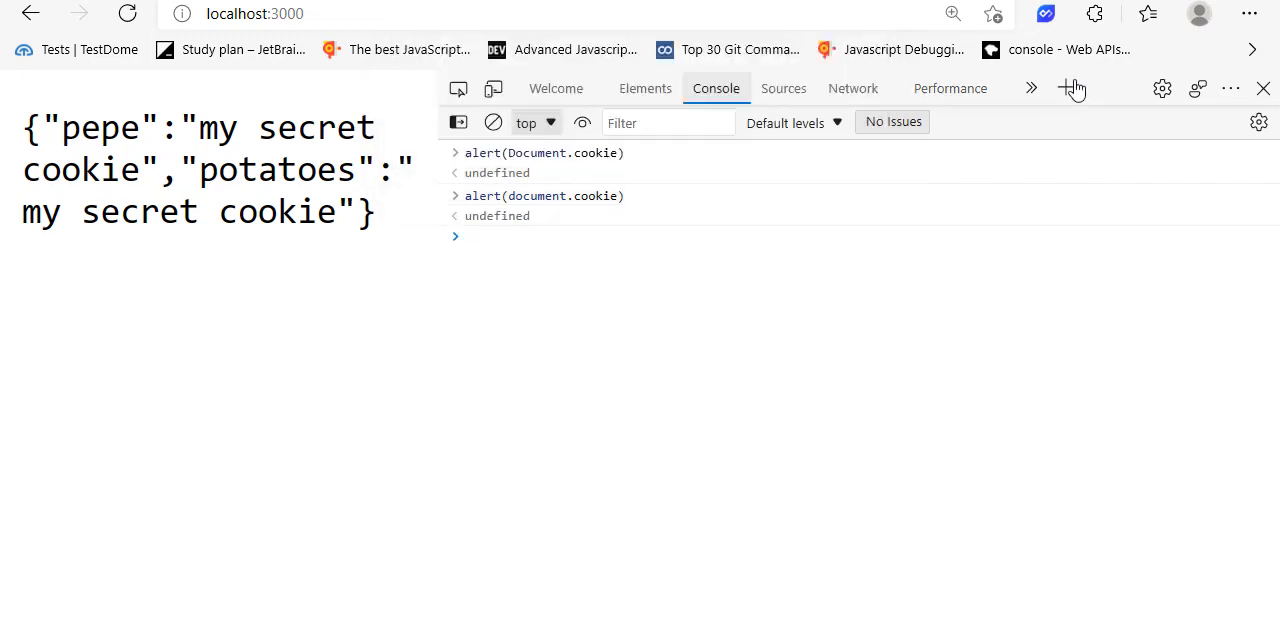